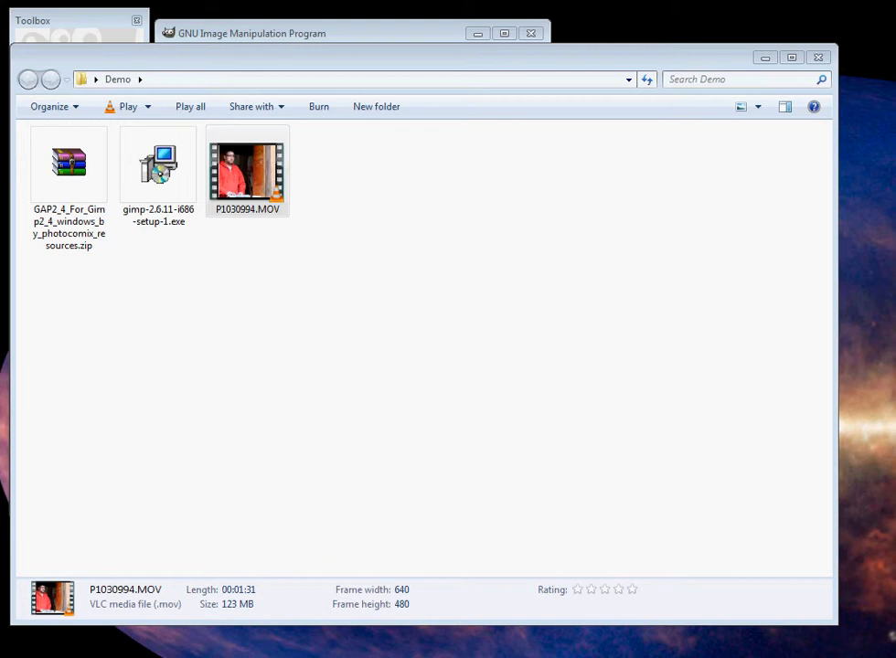
mouse_move(685, 417)
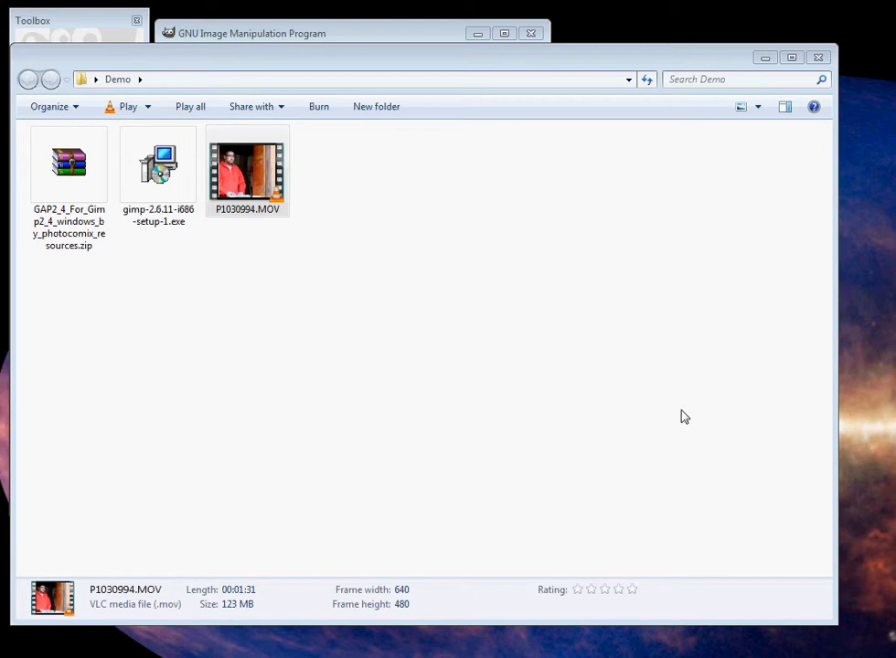
mouse_move(155, 291)
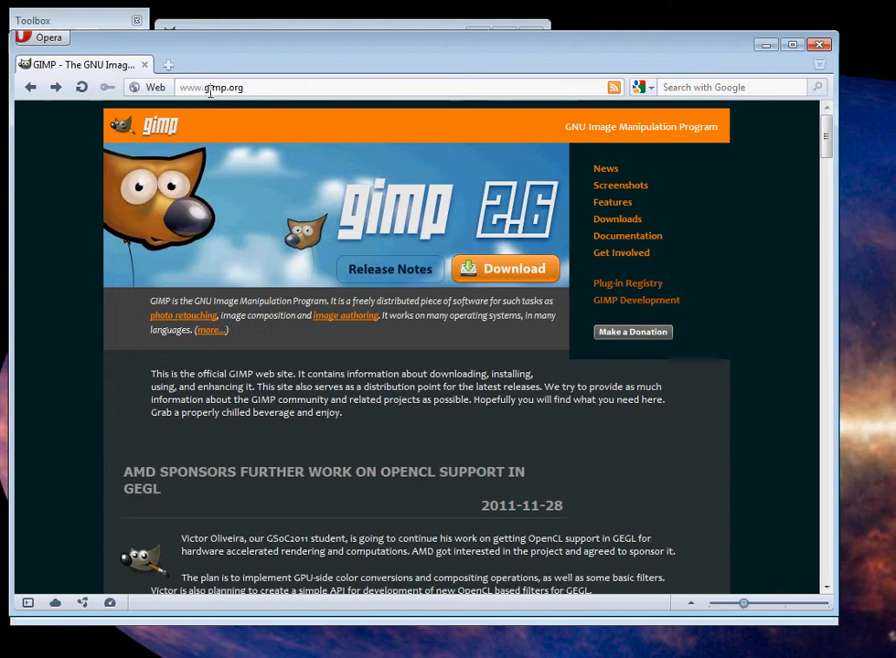
mouse_move(228, 102)
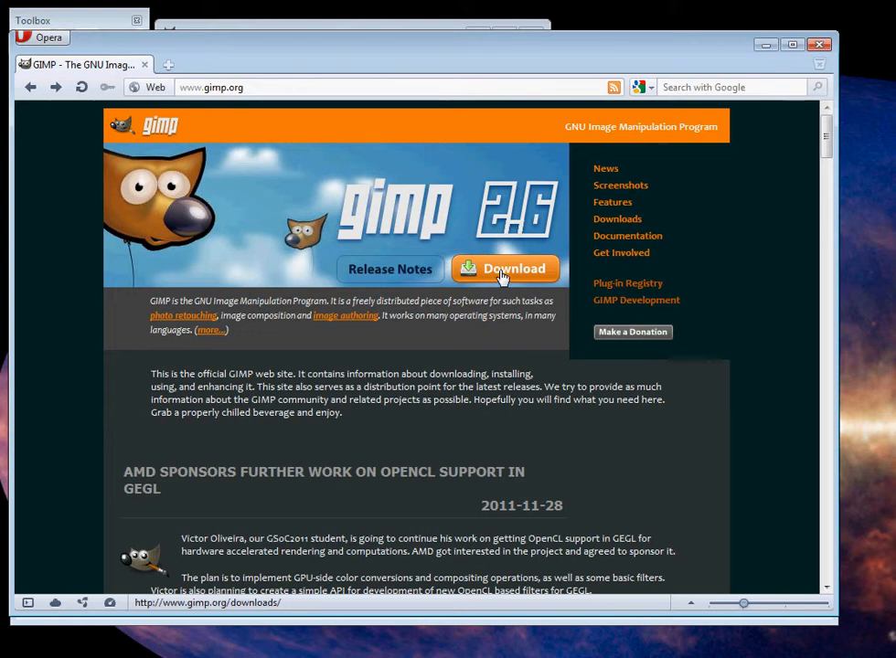
- Go to the GIMP Downloads page from the gimp.org Download button
left_click(503, 268)
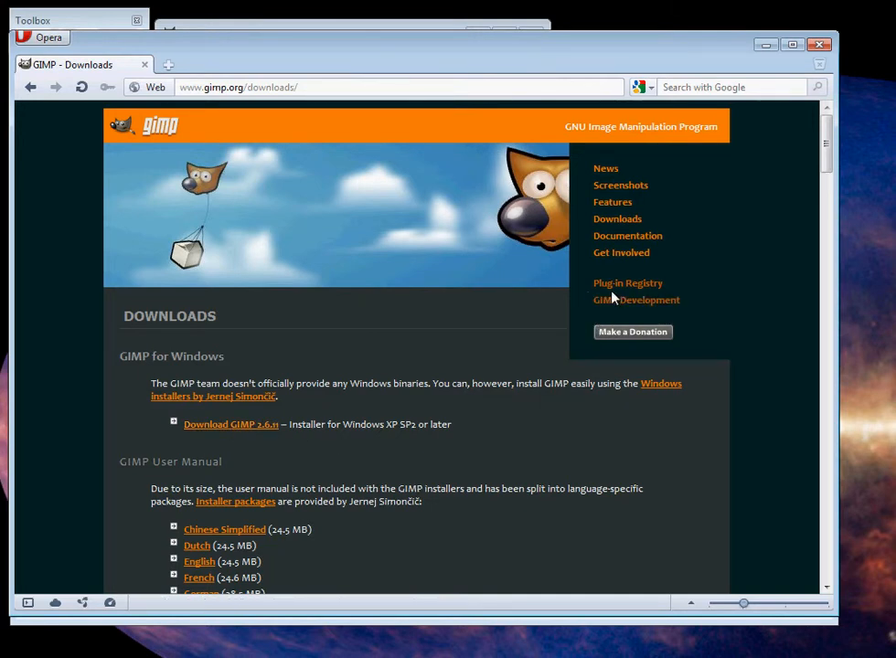
mouse_move(629, 283)
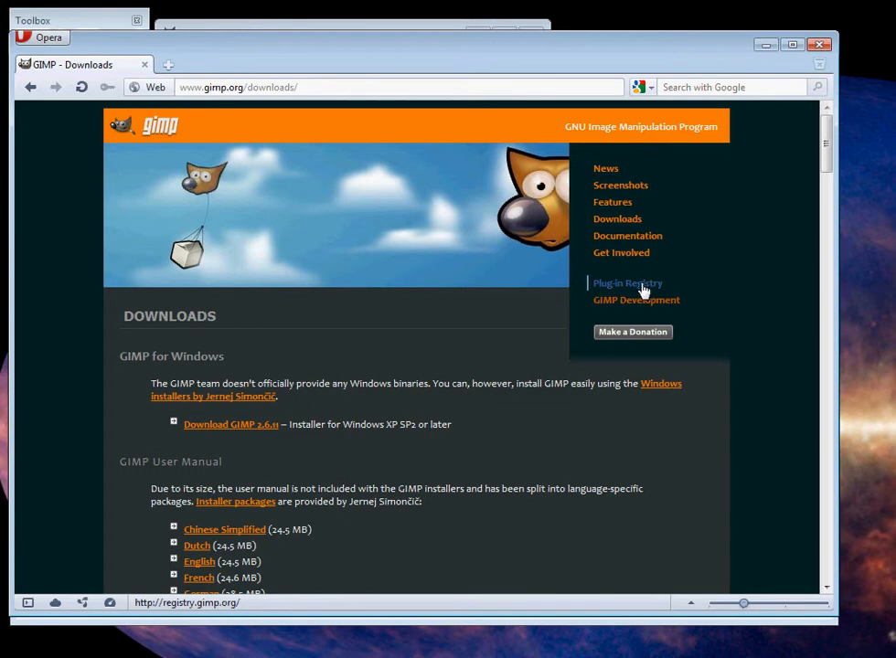
- Browse the Plugin Registry alphabetically under G and open the GAP.2.4 Windows installer download links
left_click(627, 283)
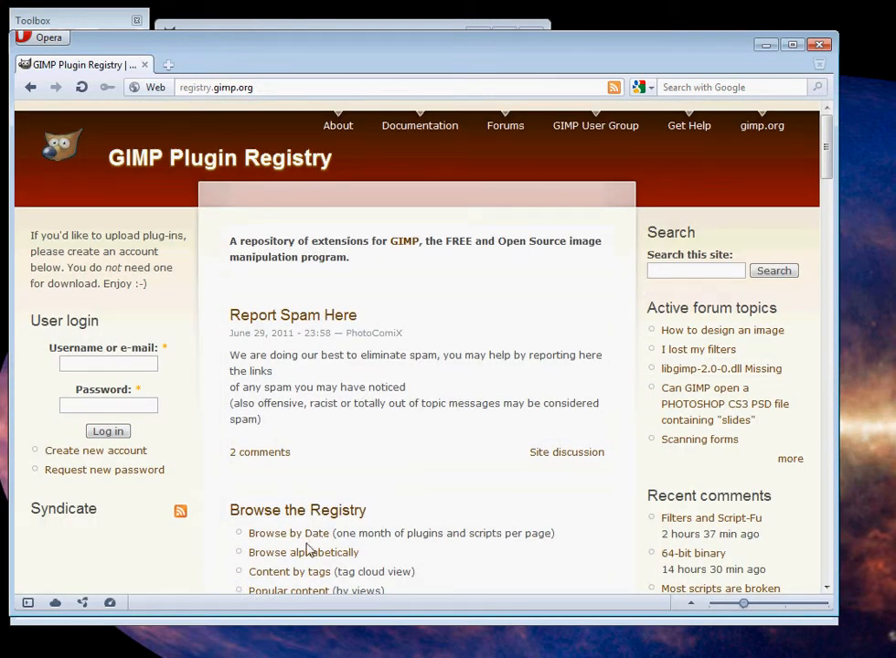
mouse_move(302, 552)
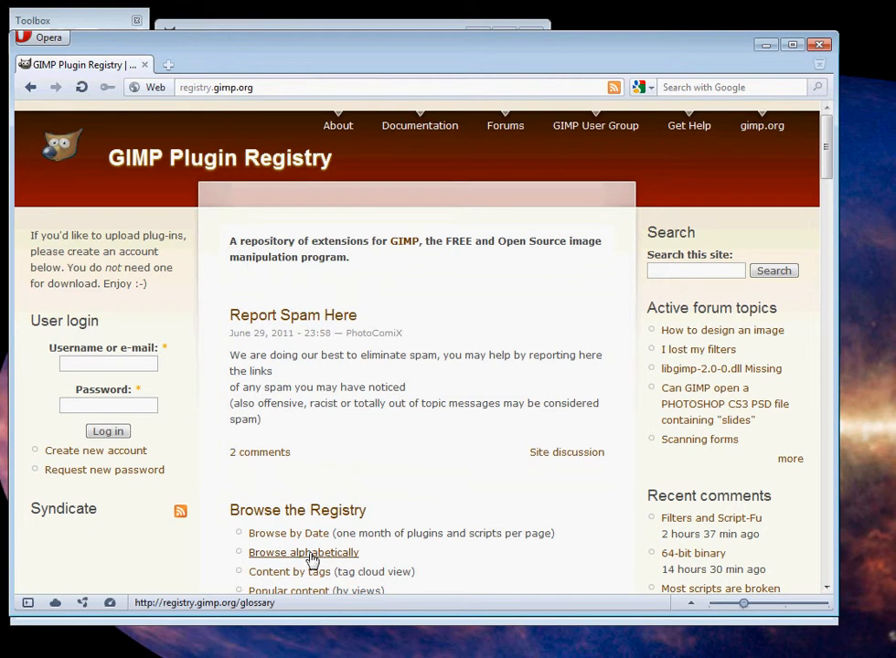
left_click(303, 552)
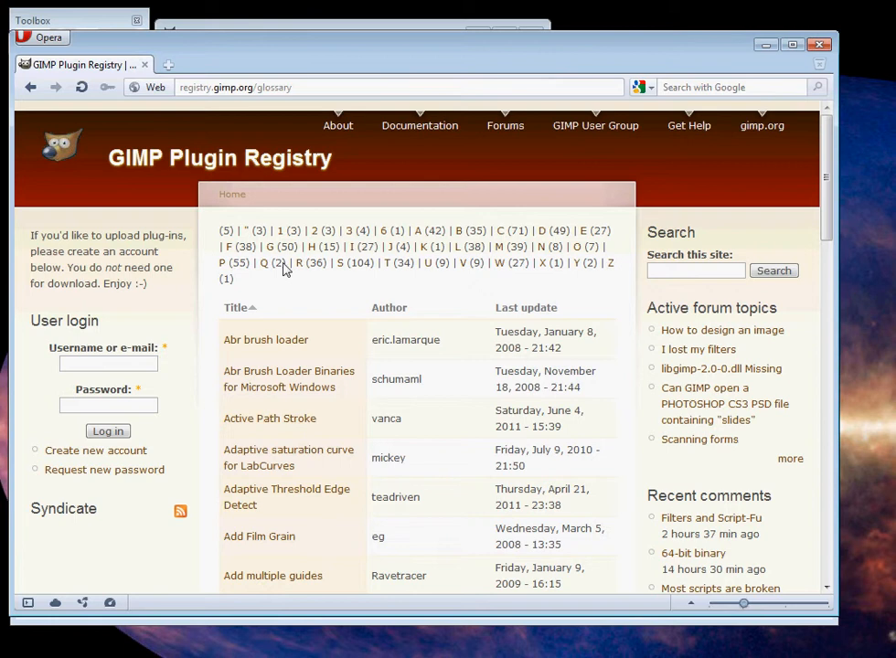
left_click(274, 254)
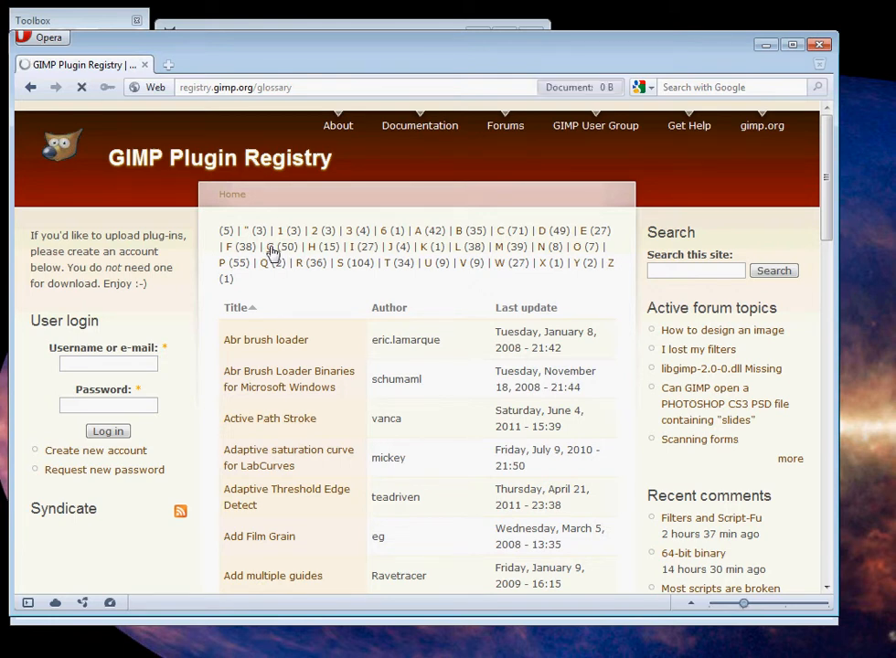
left_click(269, 246)
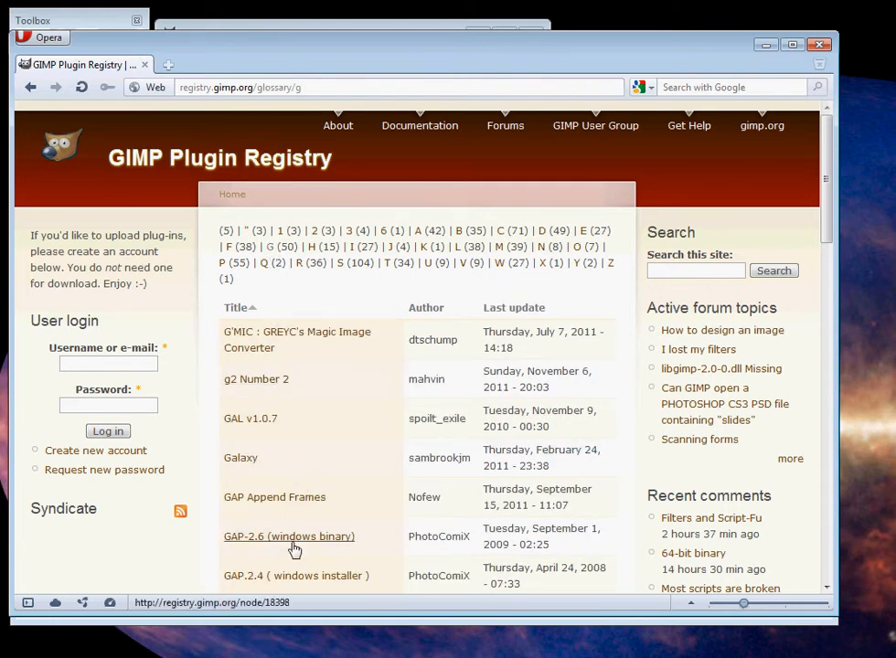
scroll("down", 3)
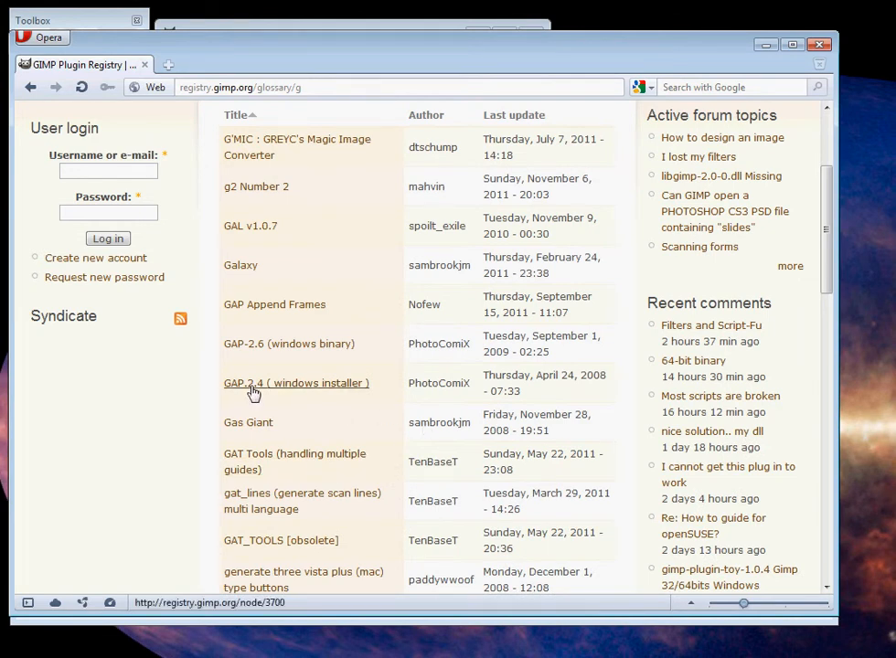
left_click(297, 383)
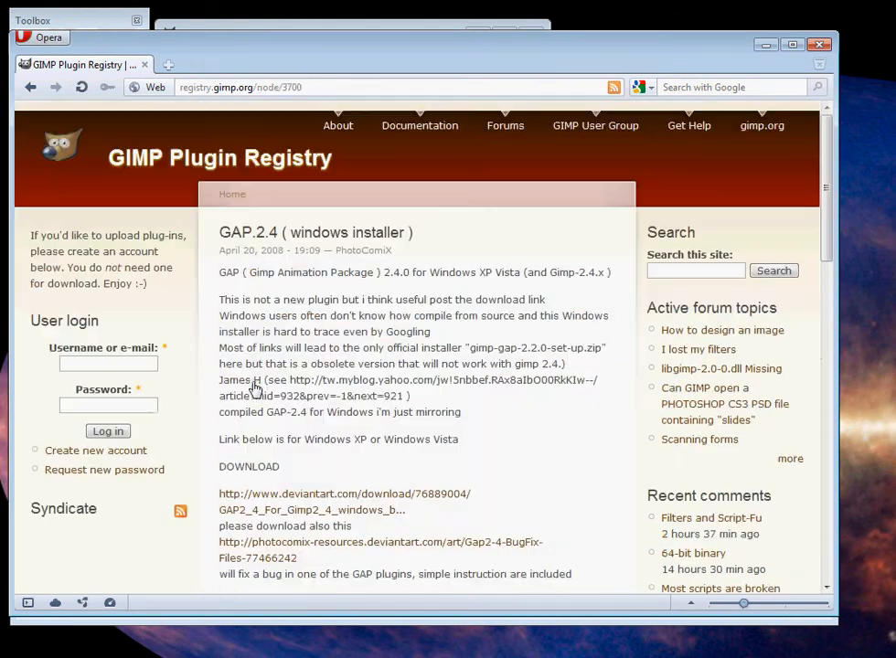
scroll("down", 3)
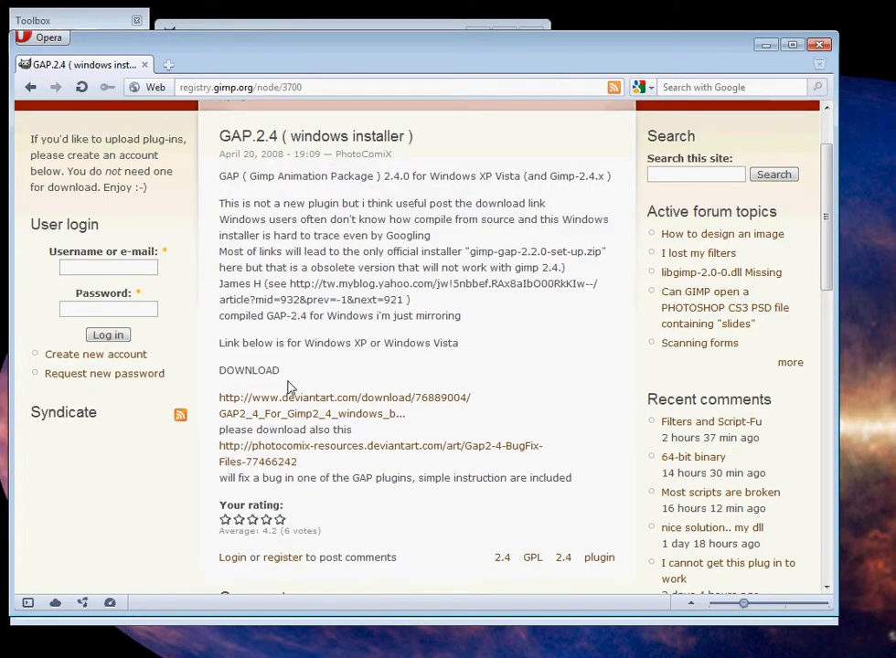
mouse_move(325, 405)
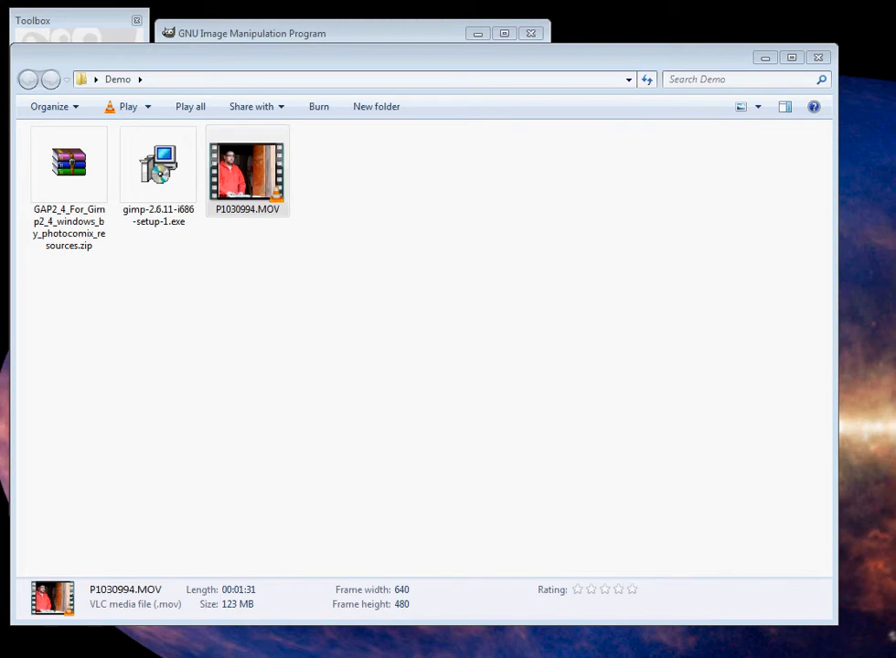
mouse_move(255, 292)
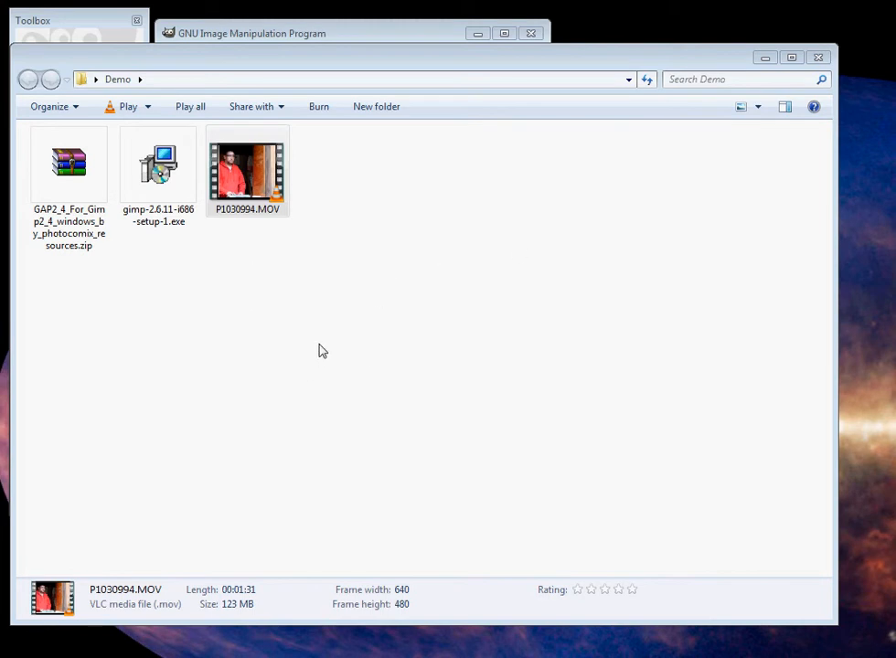
- Open P1030994.MOV from the Demo folder in VLC
left_click(247, 169)
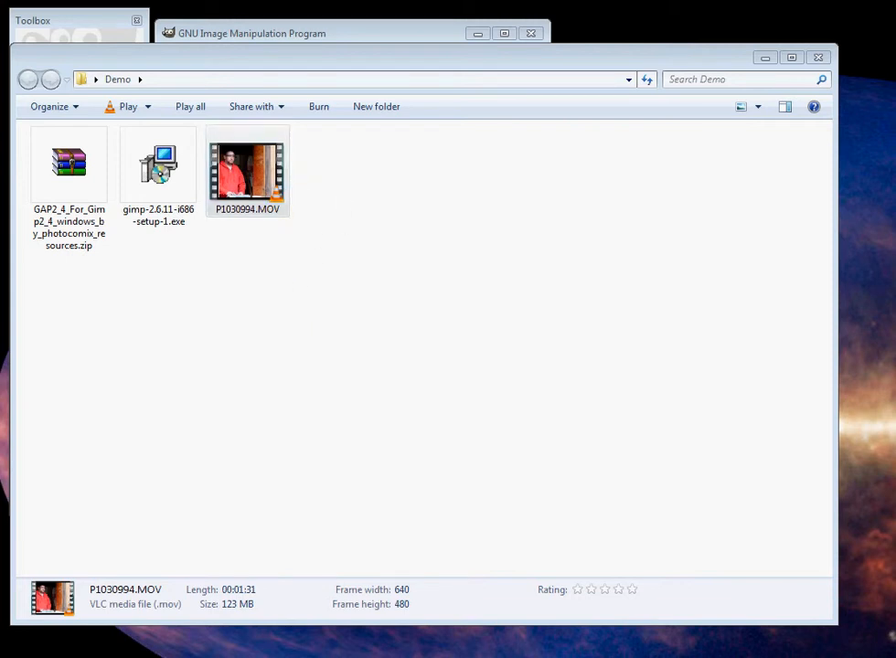
double_click(247, 164)
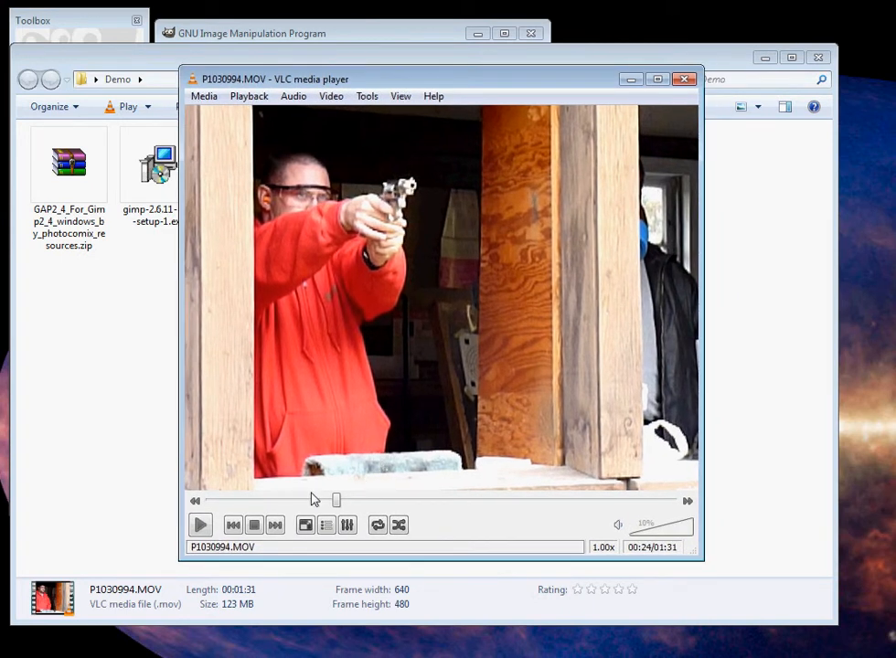
- Play the clip, then pause and seek to about 1:05 where the man in red fires
left_click(200, 524)
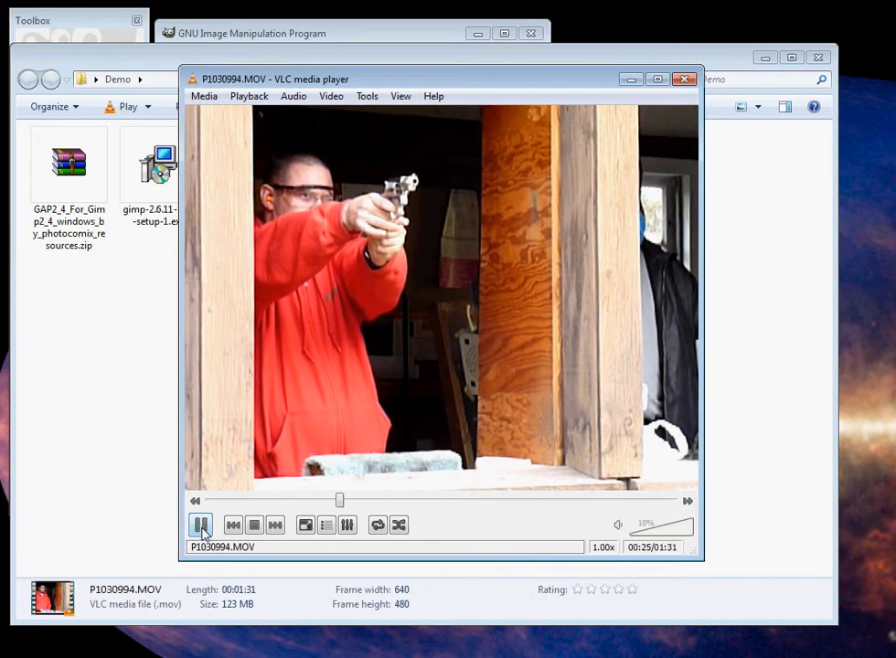
left_click(200, 524)
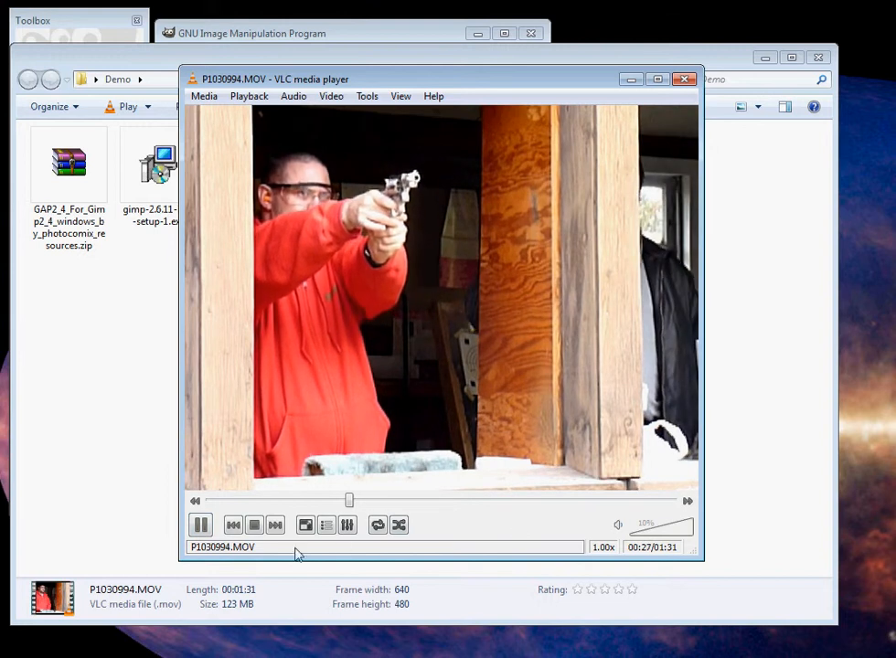
left_click(200, 524)
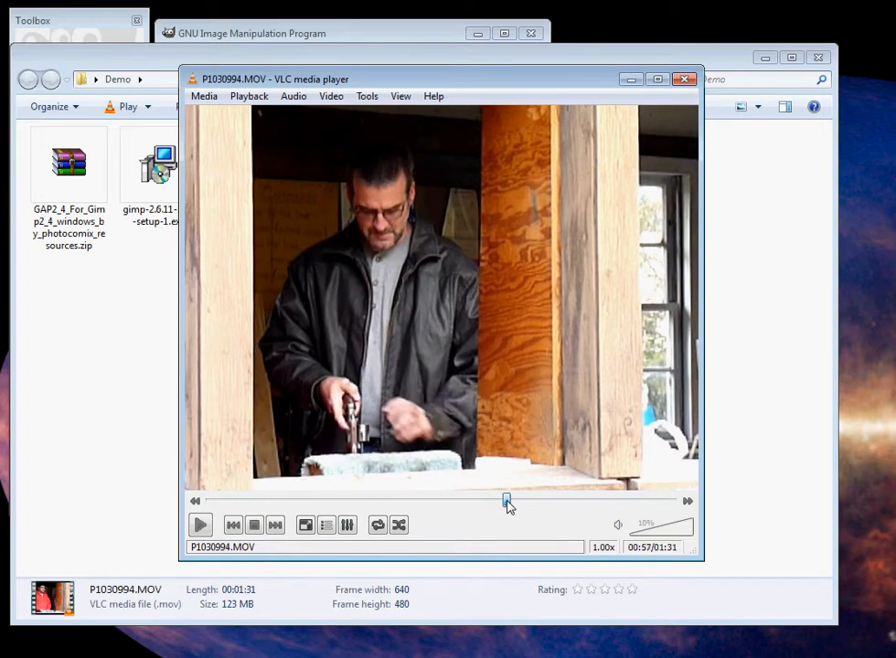
left_click_drag(508, 501, 540, 501)
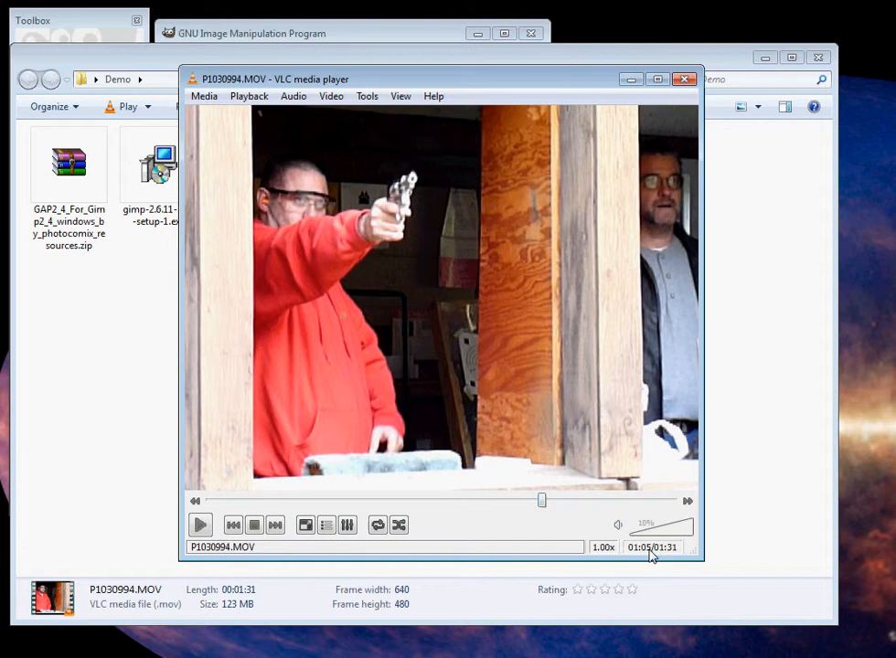
mouse_move(643, 560)
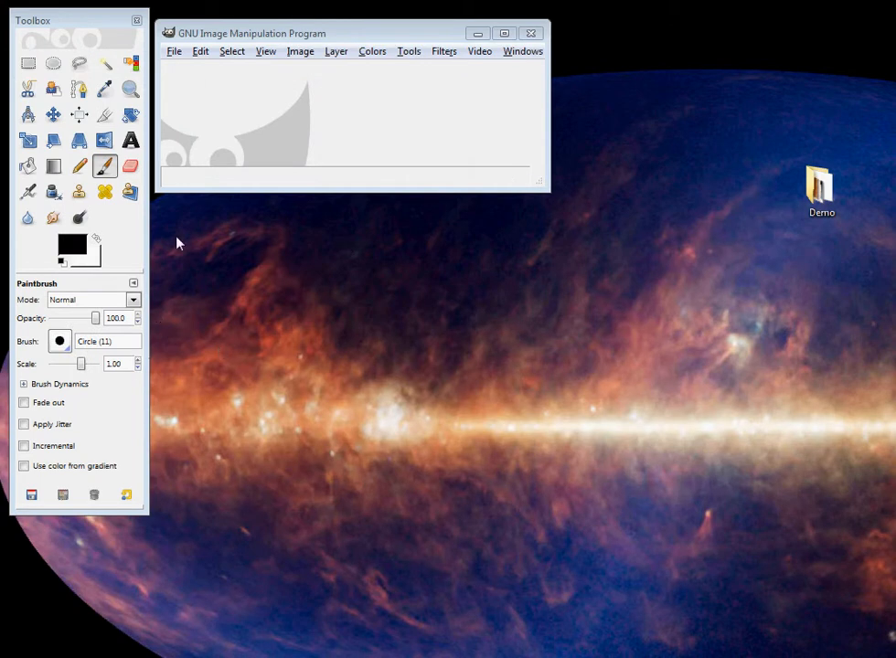
mouse_move(260, 113)
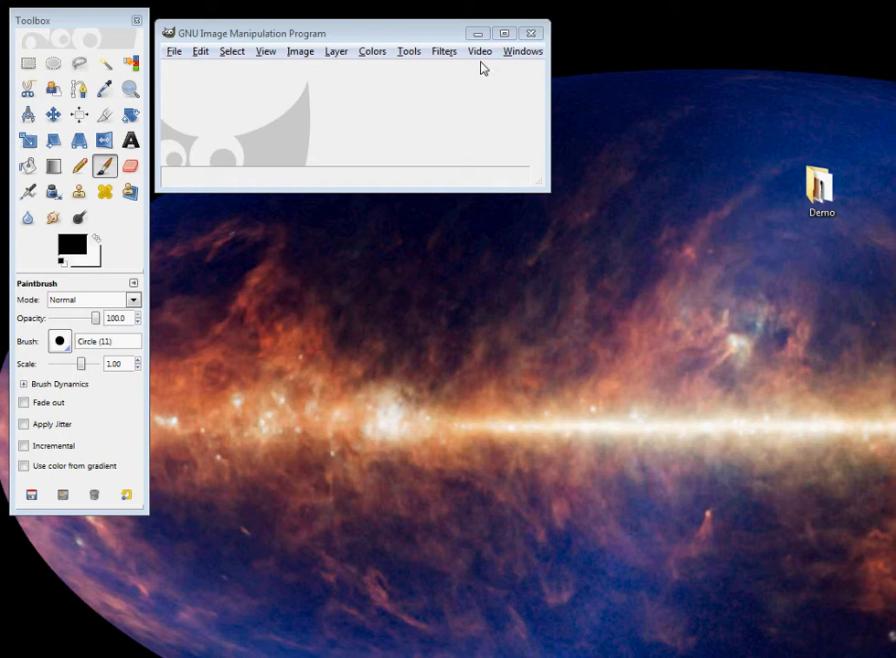
mouse_move(476, 59)
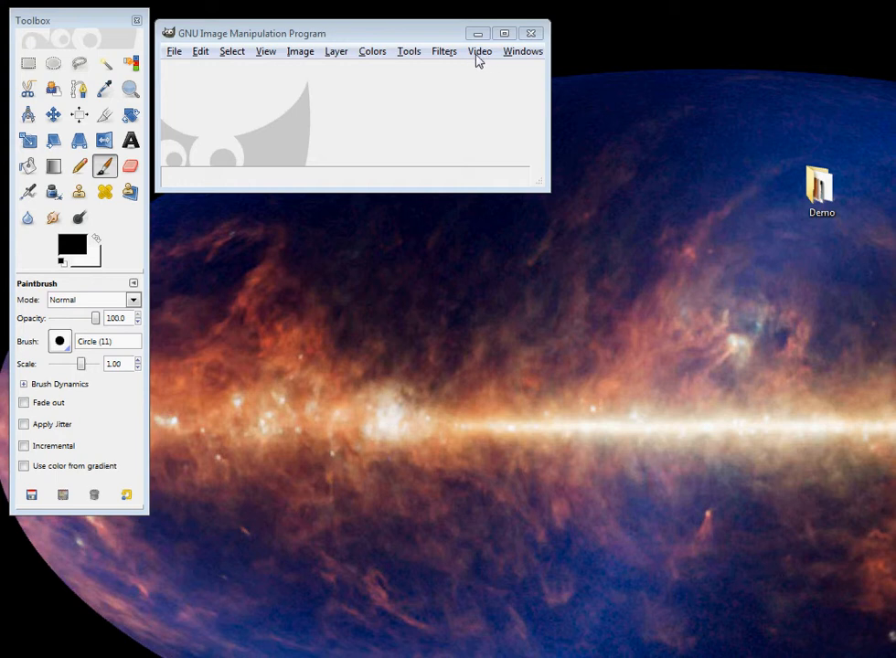
- Open Video > Split Video into Frames > Extract Videorange
left_click(480, 51)
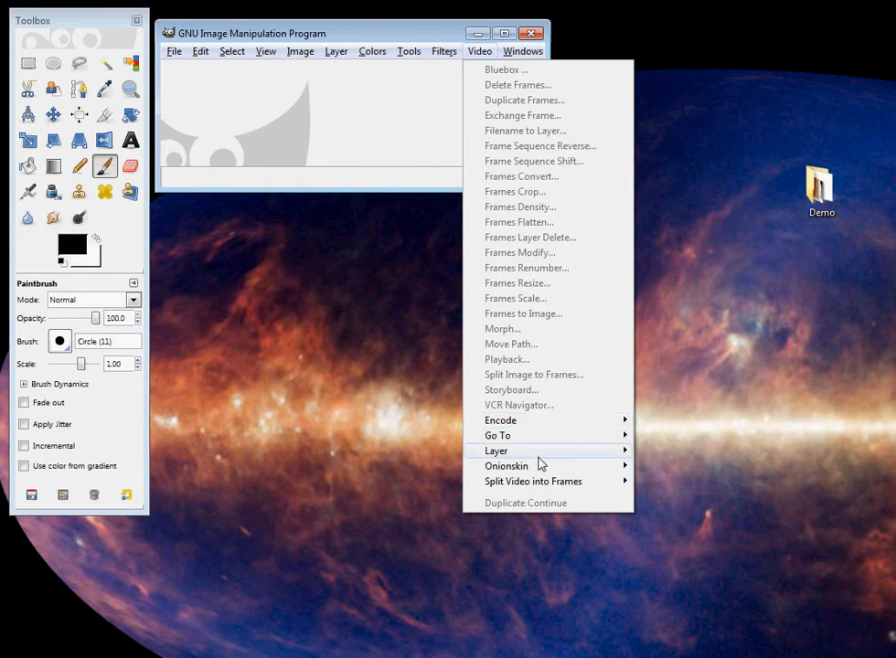
mouse_move(533, 482)
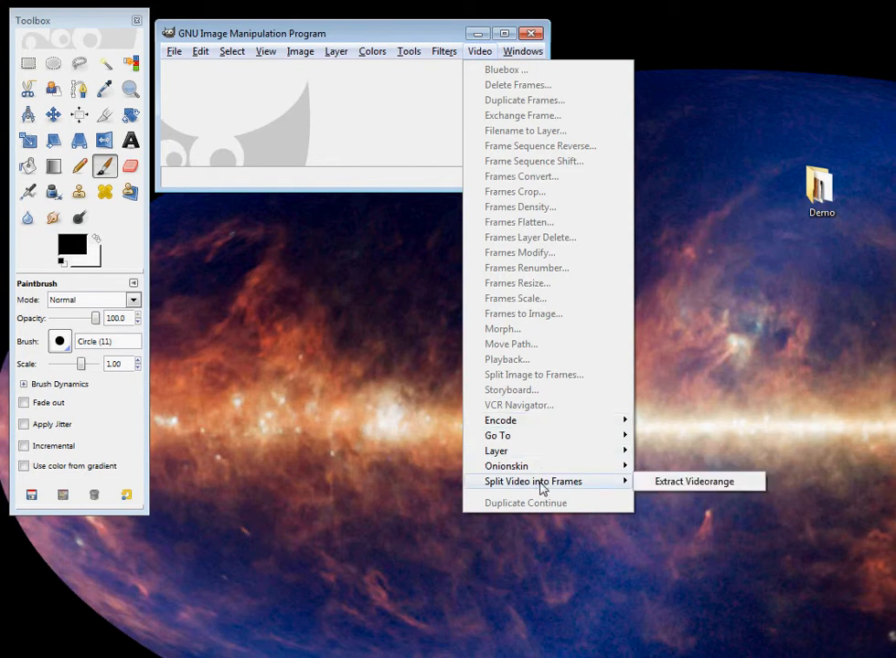
mouse_move(694, 481)
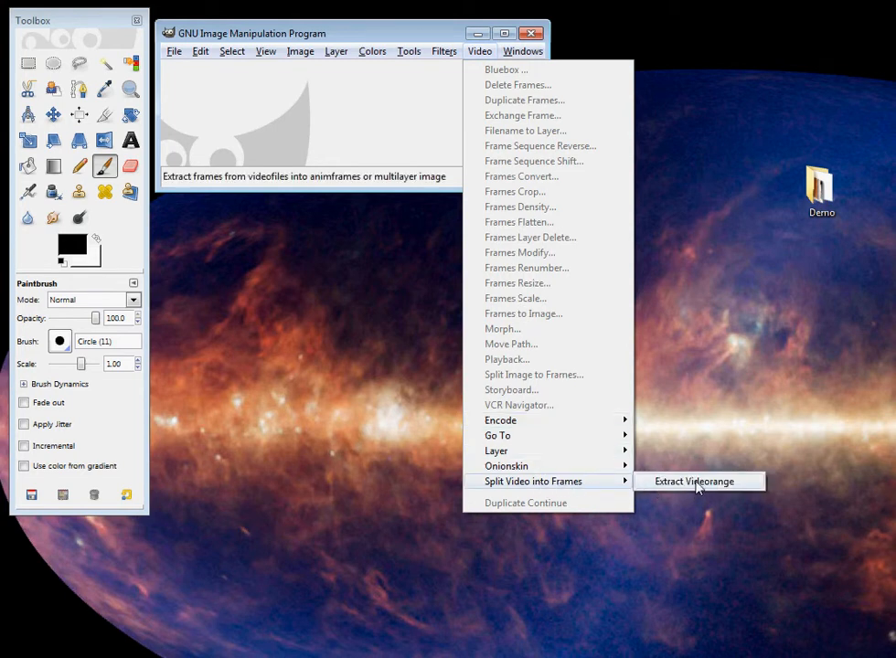
left_click(693, 481)
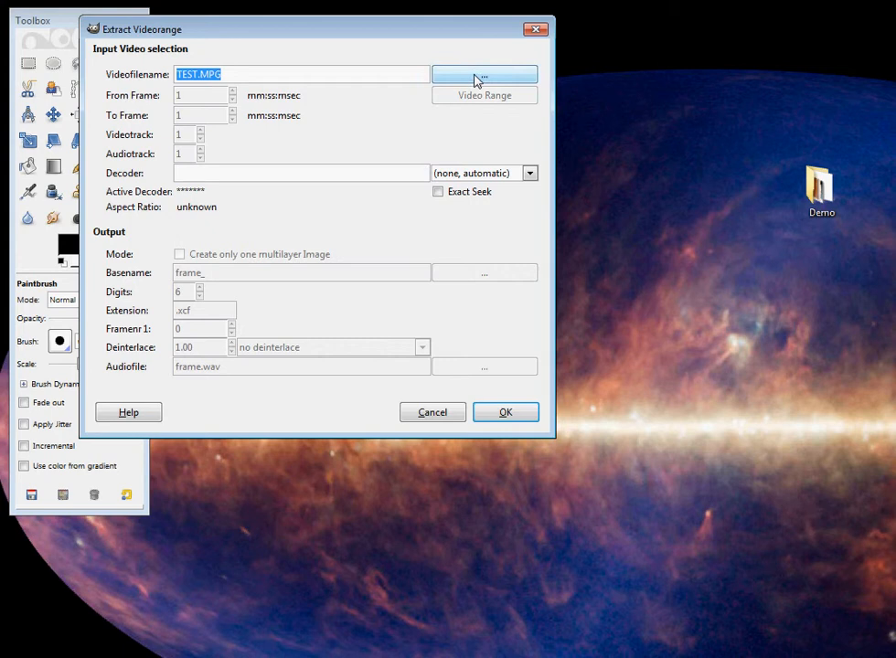
- Choose P1030994.MOV from Desktop > Demo as the Extract Videorange source file
left_click(484, 74)
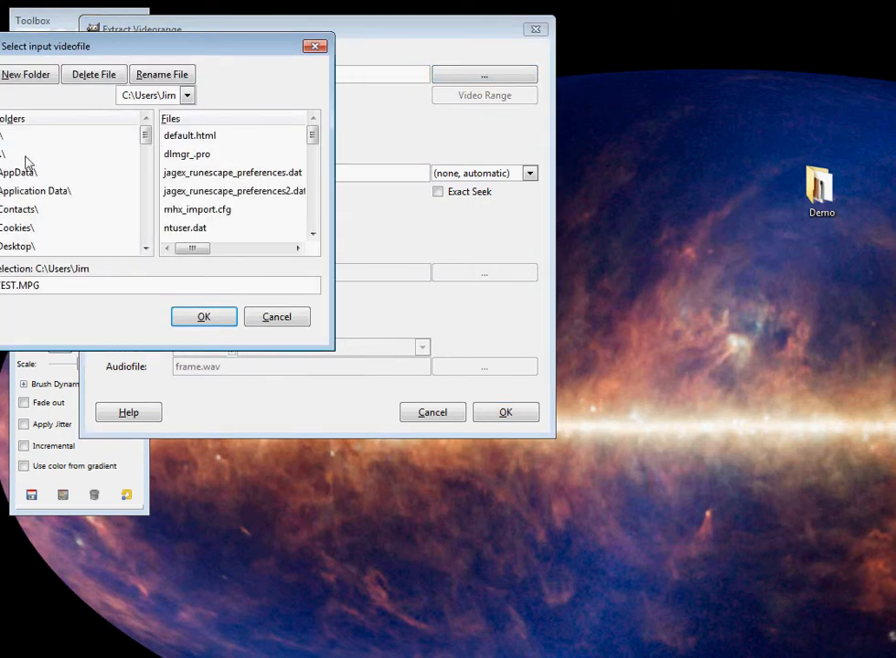
left_click(18, 246)
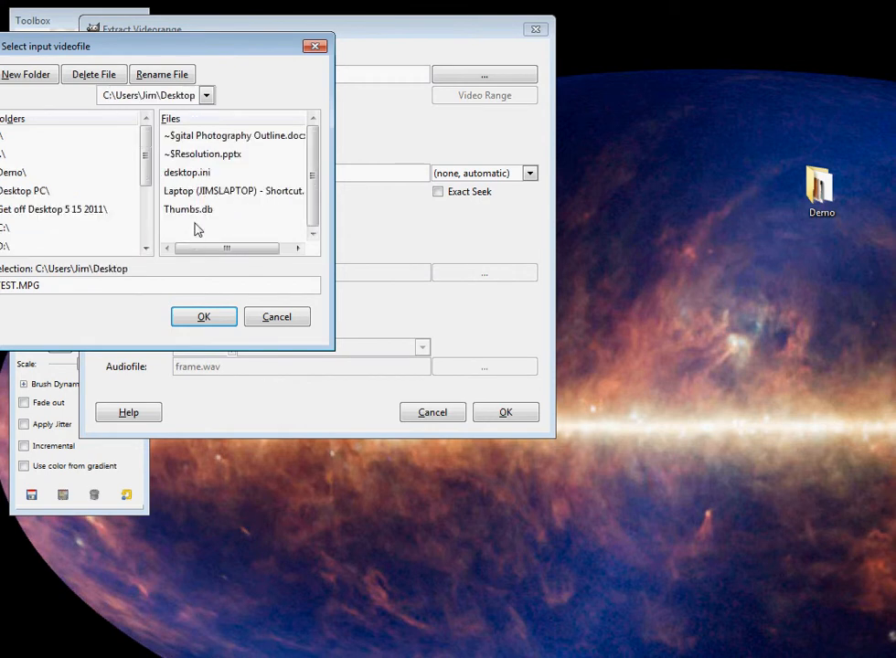
mouse_move(192, 216)
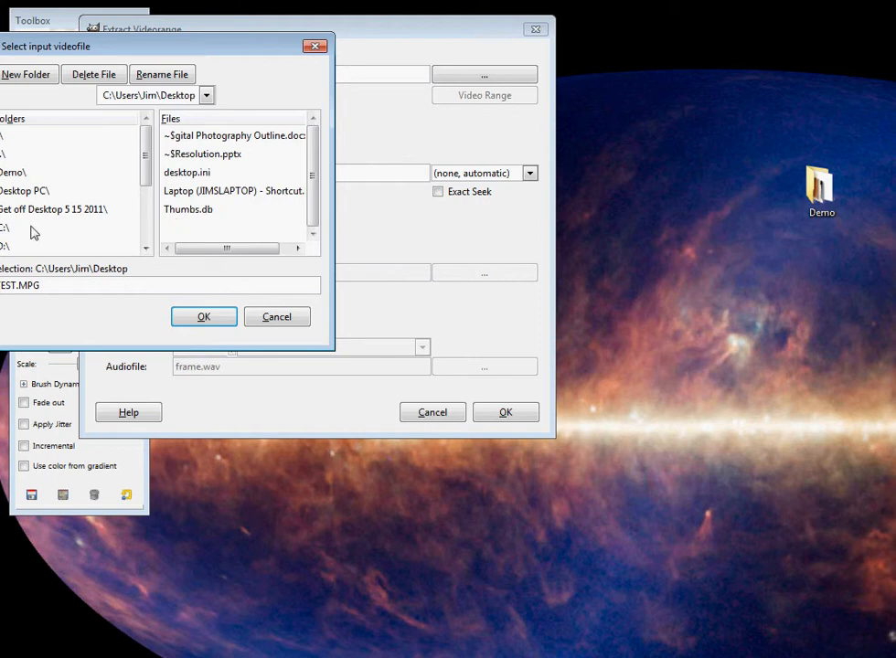
double_click(12, 172)
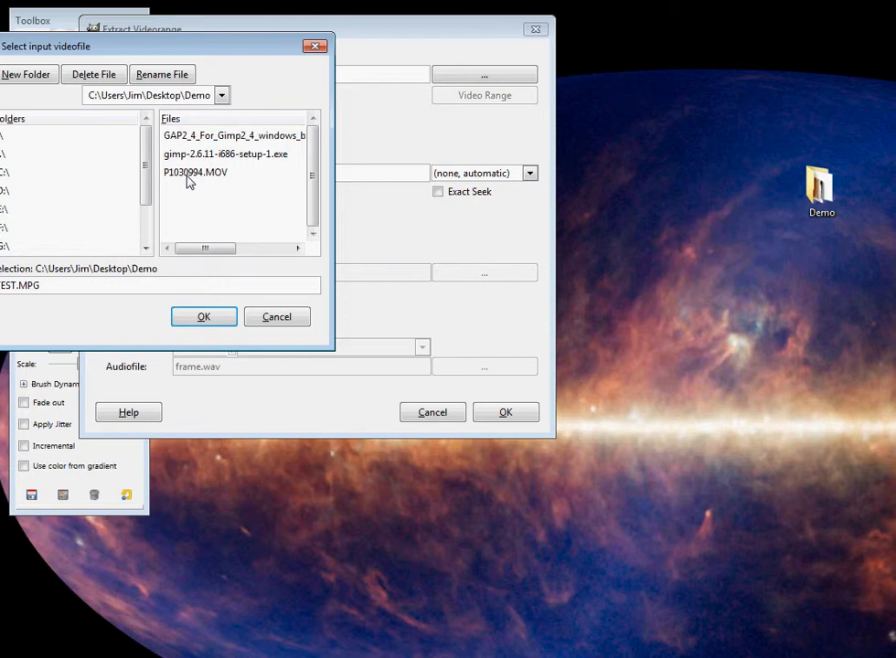
left_click(196, 172)
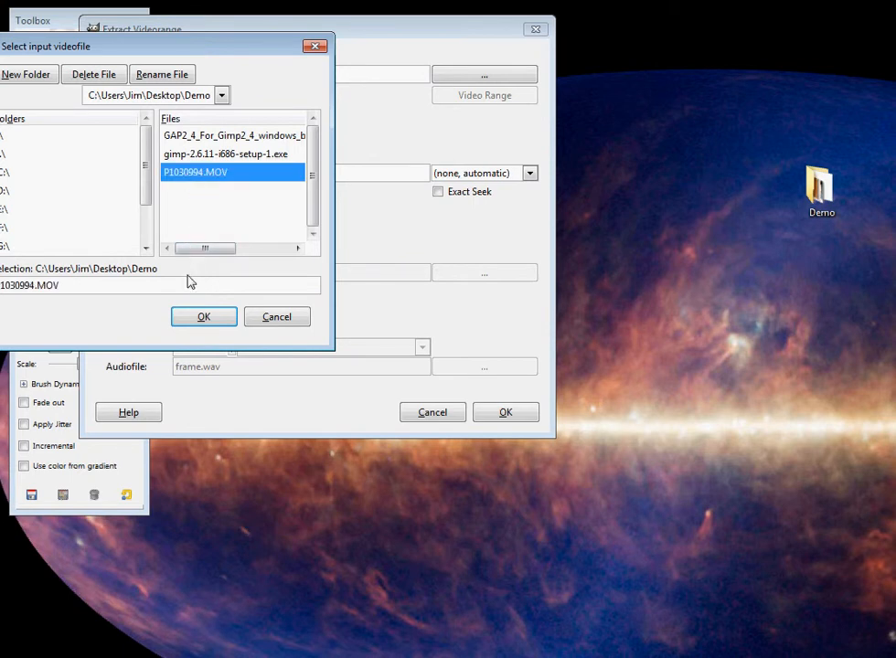
left_click(204, 317)
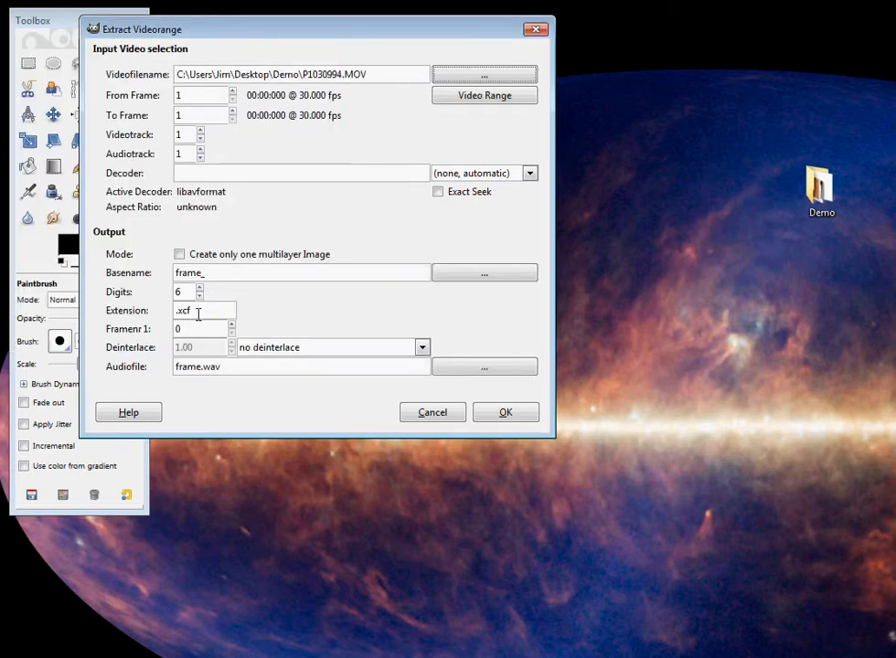
- Extract frames 1951–2251 with audiotrack 0 into one multilayer image
left_click(232, 91)
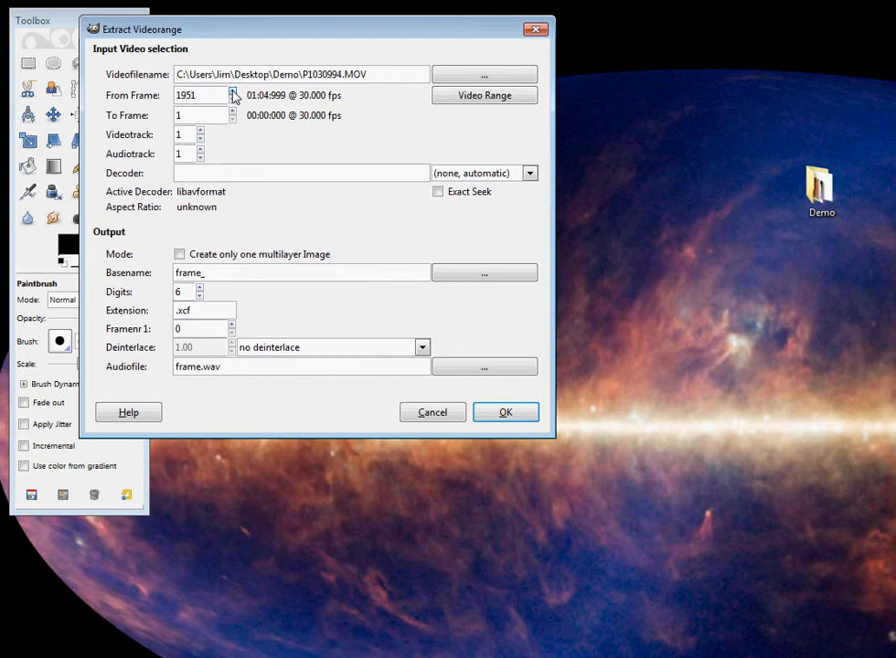
mouse_move(206, 115)
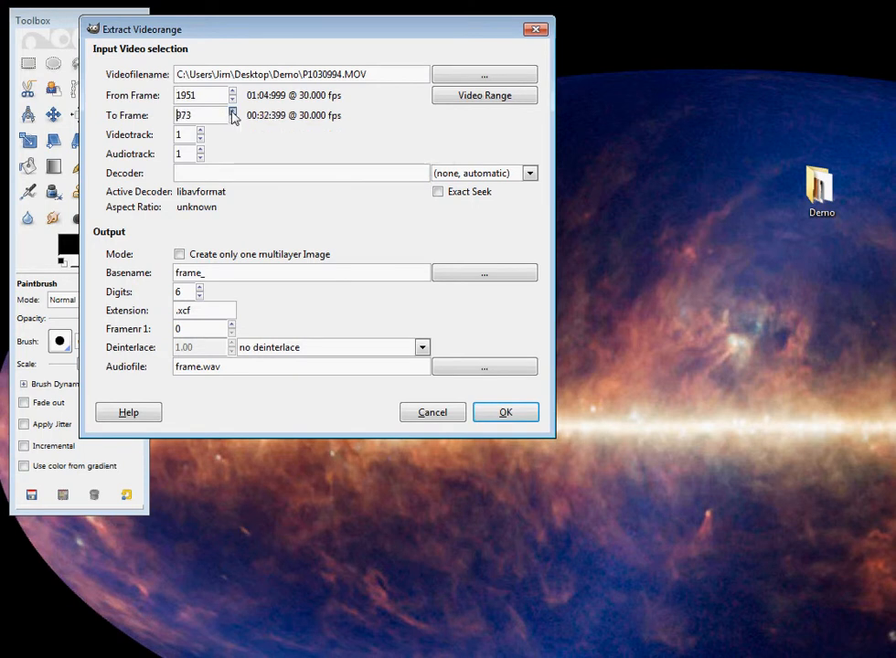
left_click(233, 111)
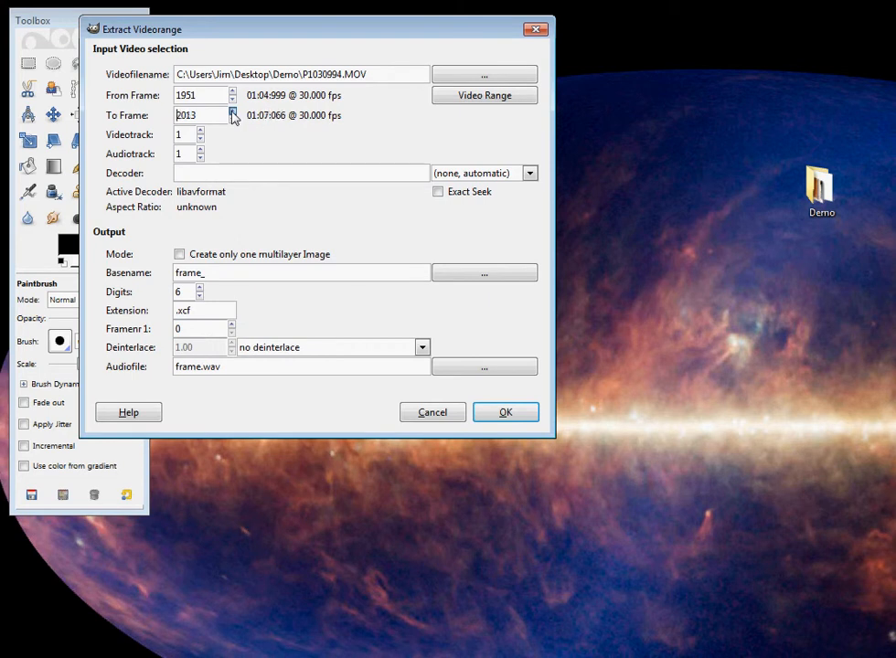
left_click(232, 110)
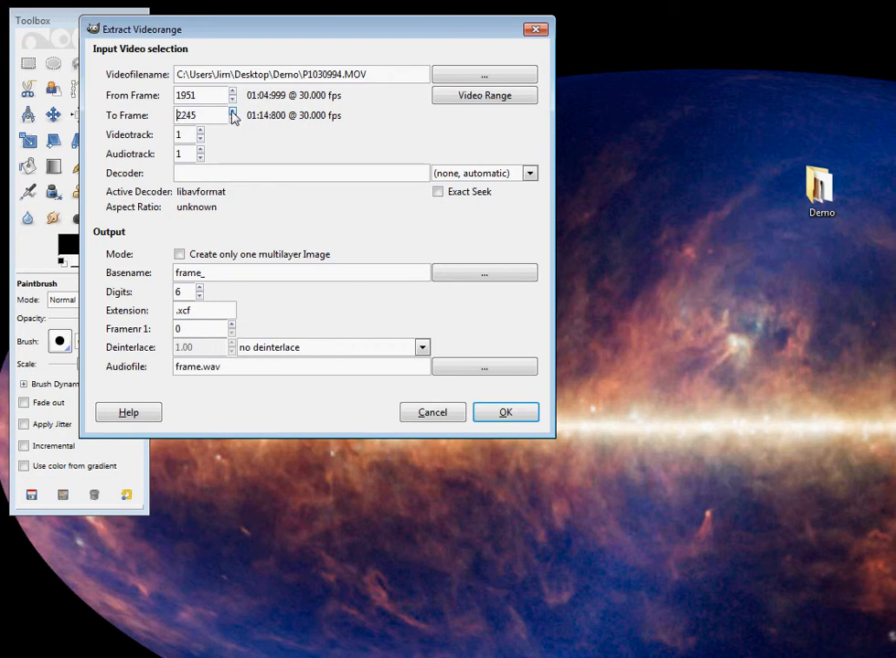
left_click(232, 110)
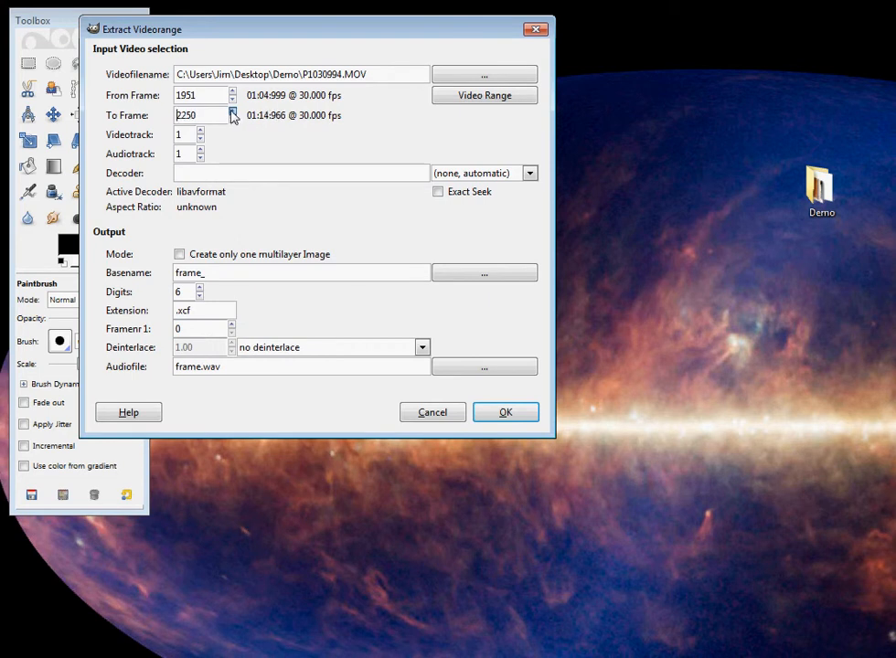
left_click(231, 110)
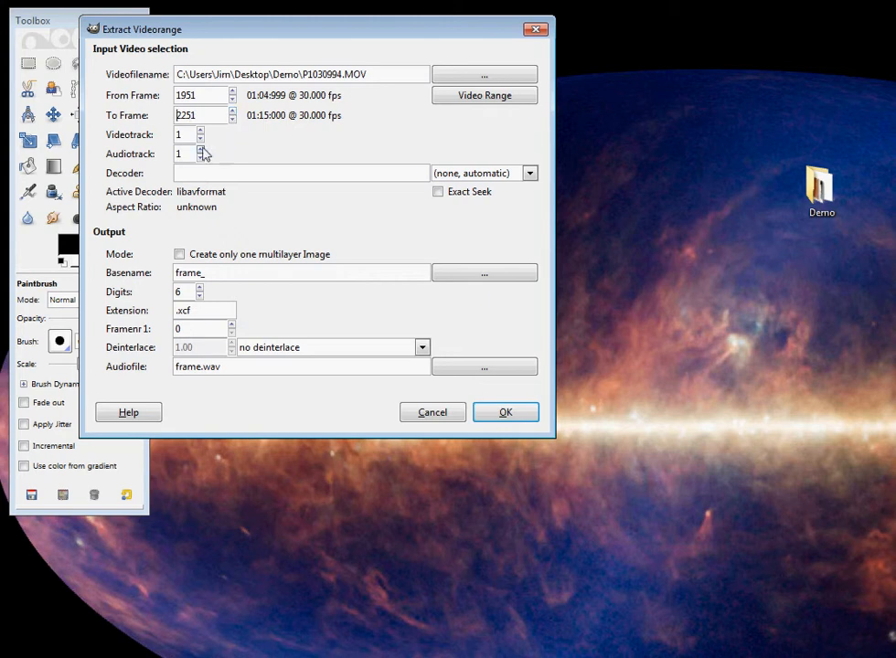
left_click(200, 157)
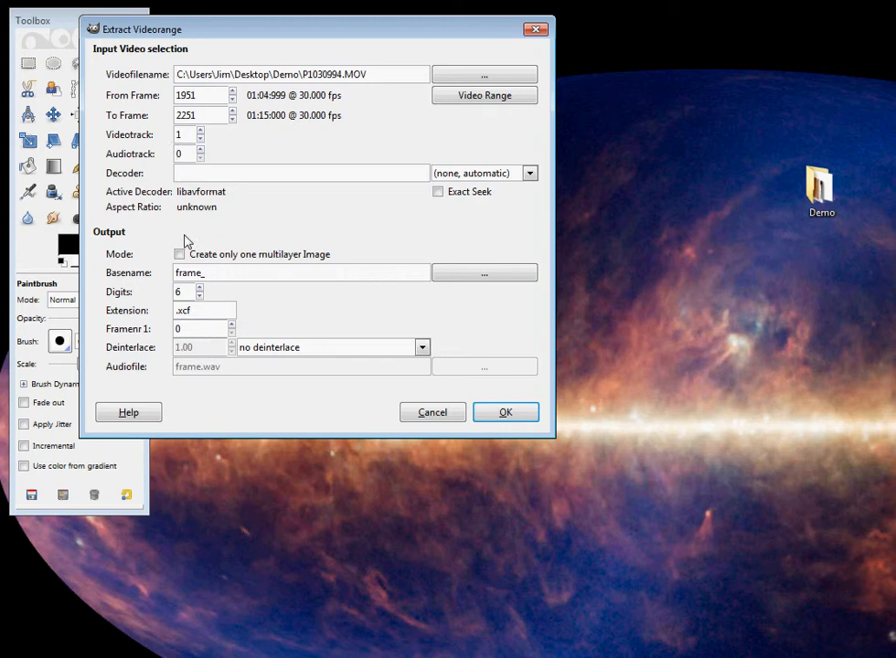
left_click(179, 254)
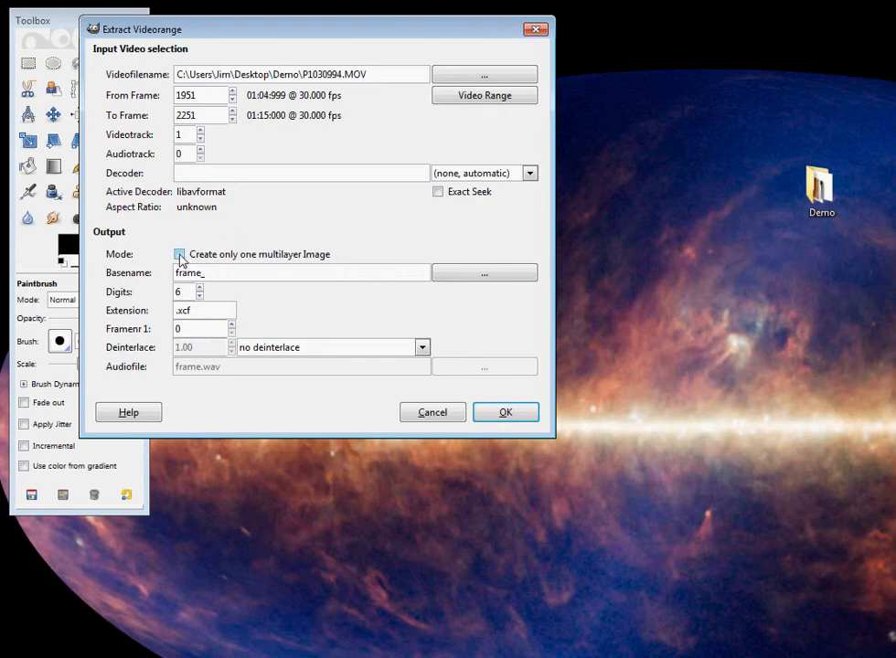
mouse_move(180, 265)
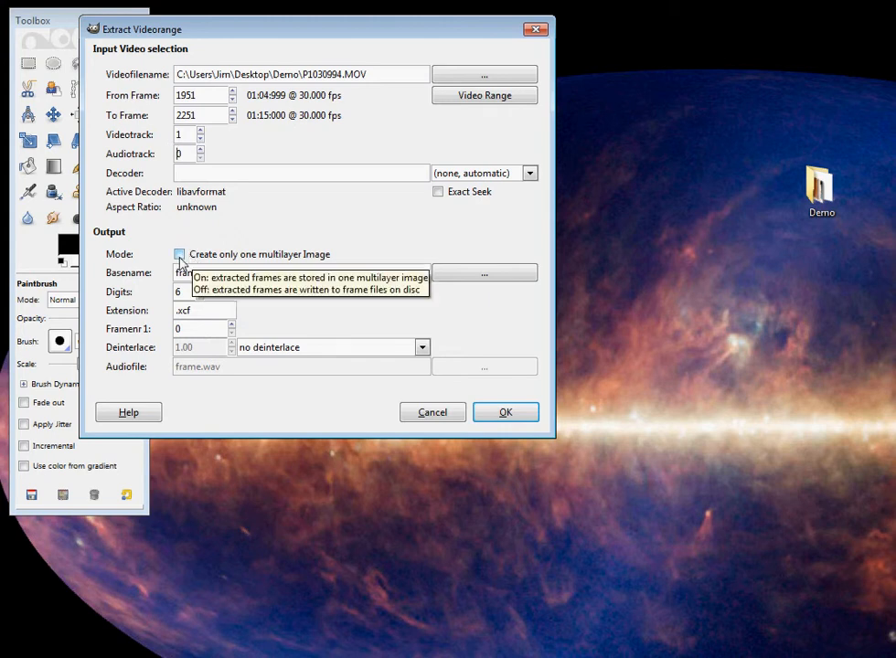
left_click(179, 254)
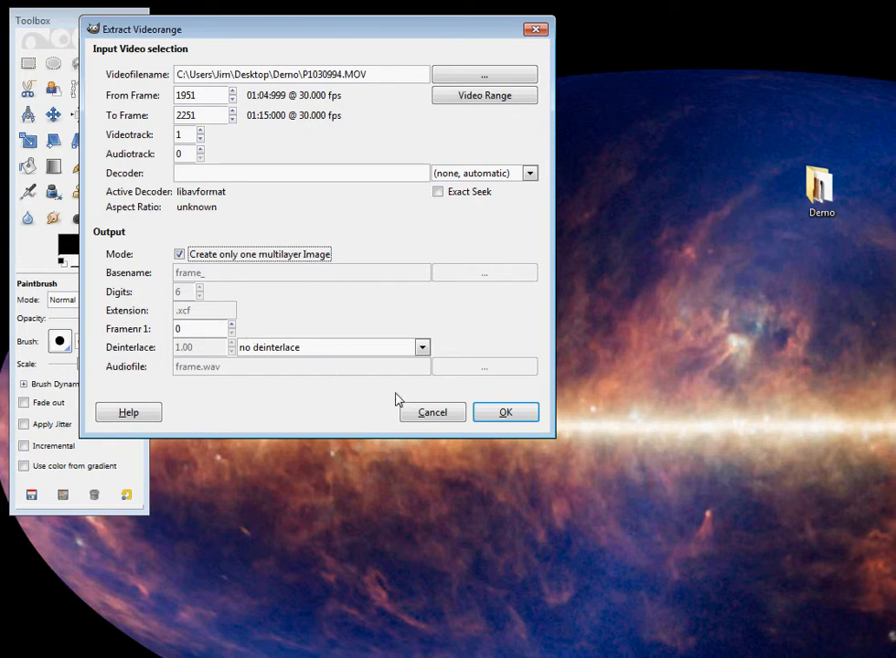
left_click(506, 412)
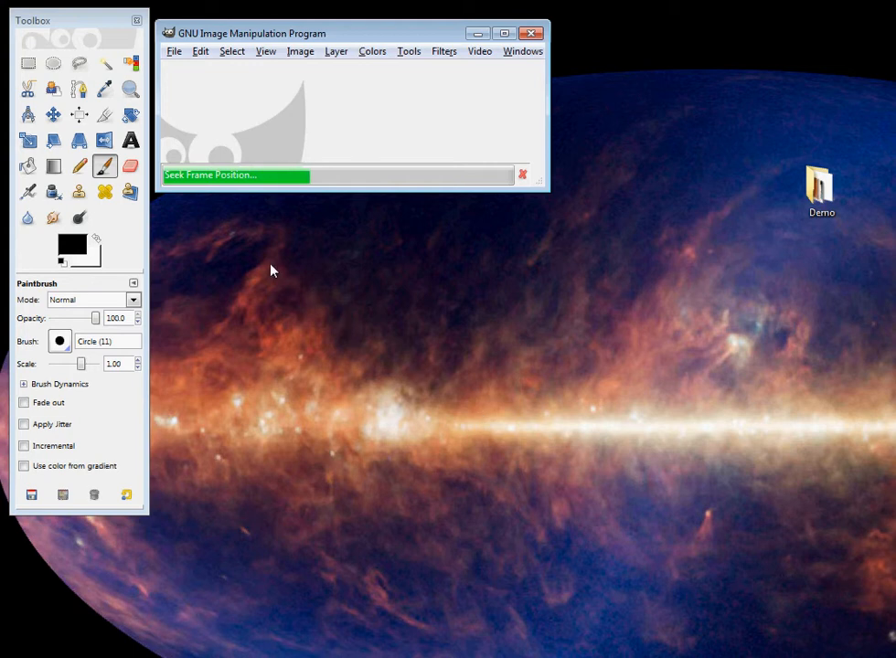
mouse_move(239, 223)
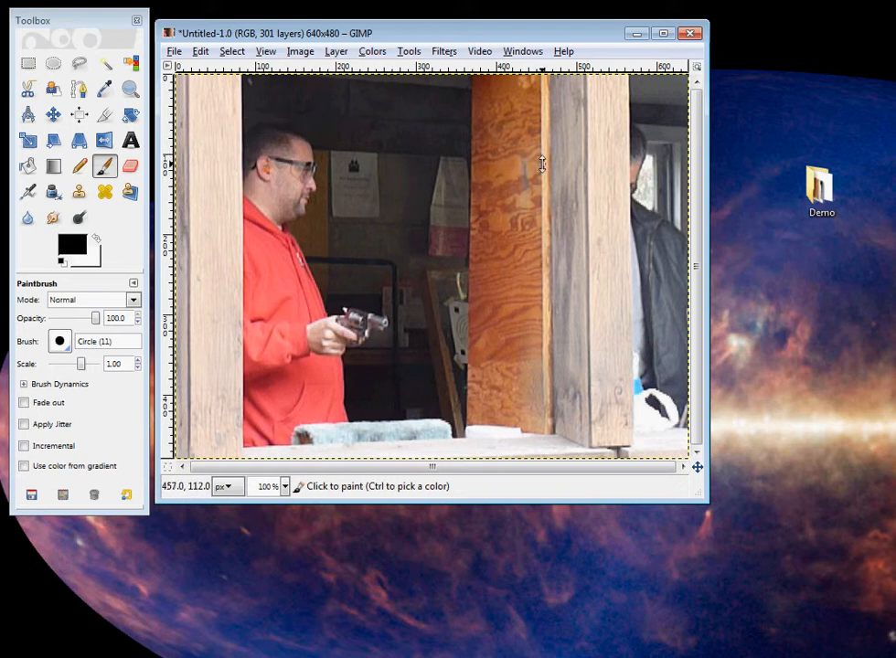
mouse_move(368, 410)
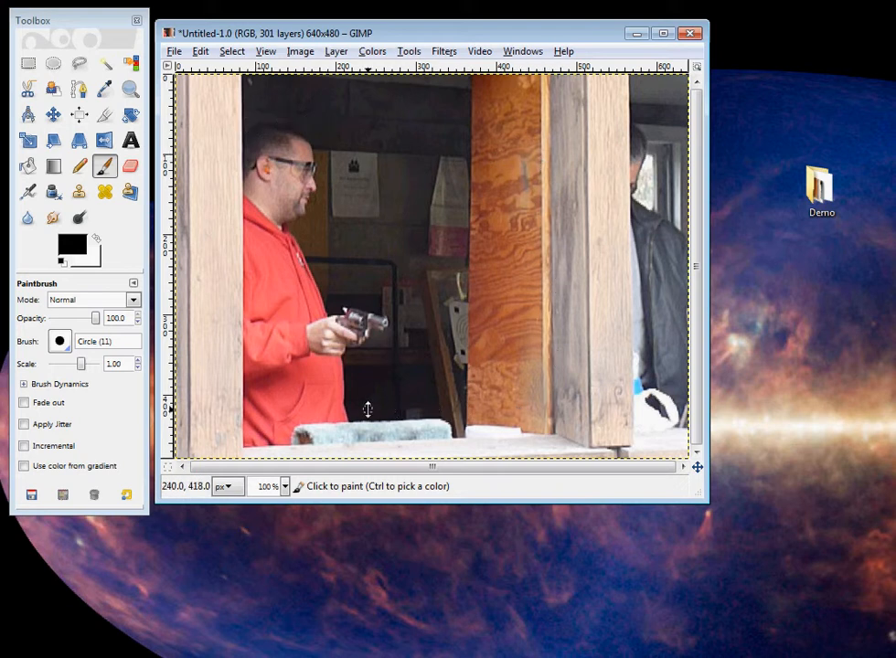
mouse_move(314, 202)
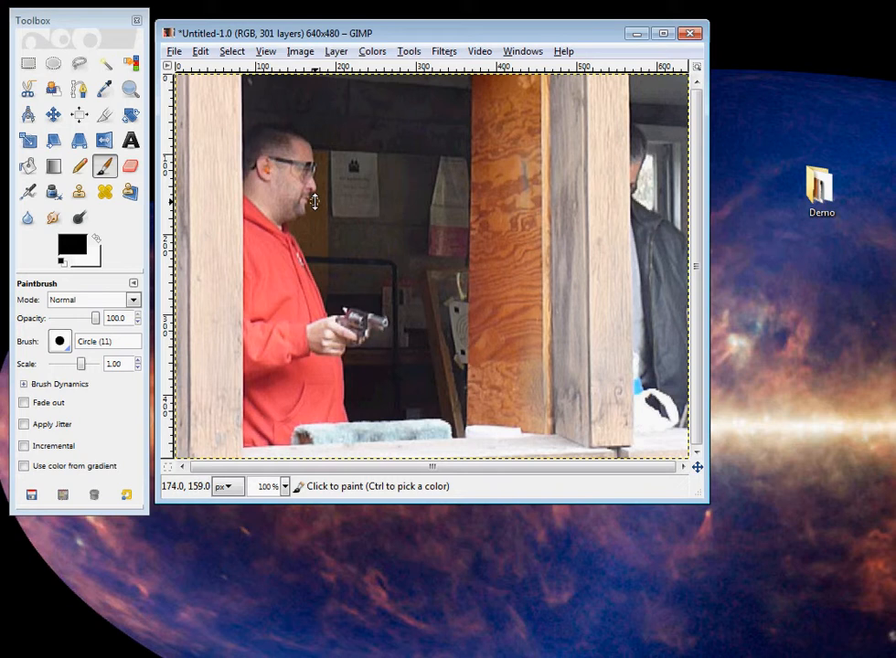
mouse_move(276, 166)
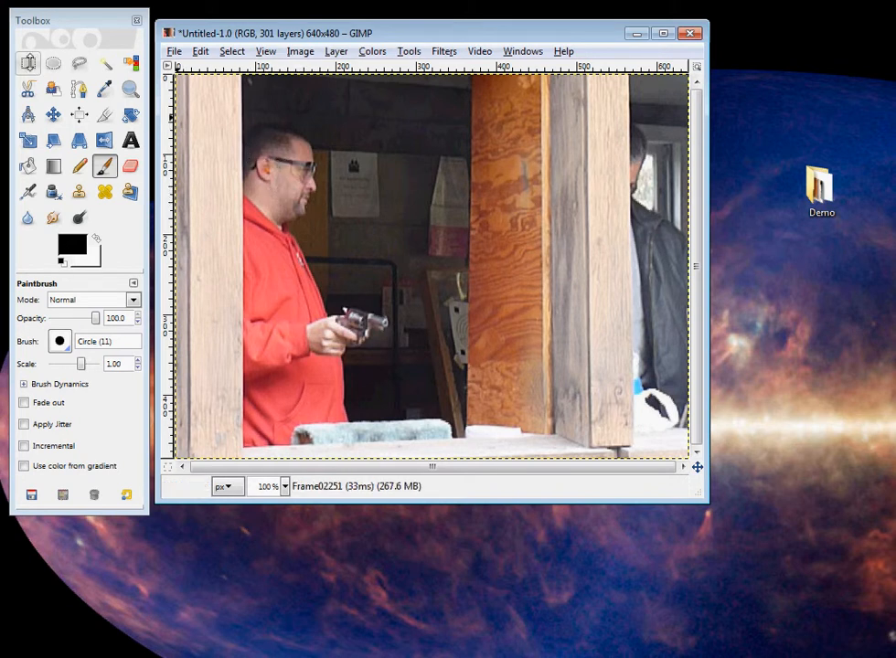
- Drag a rectangle selection around the man in red and the plywood door
left_click(28, 62)
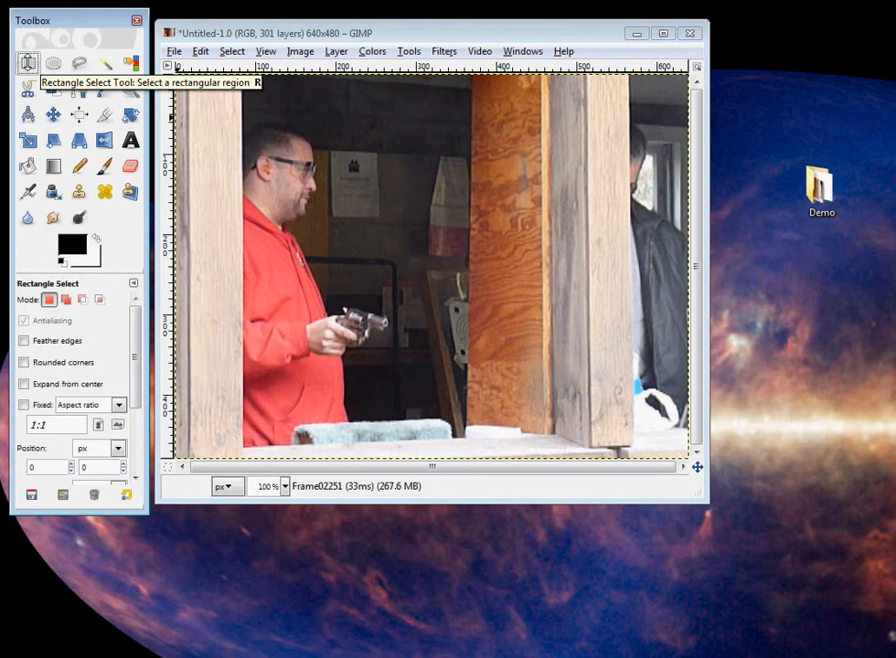
mouse_move(245, 119)
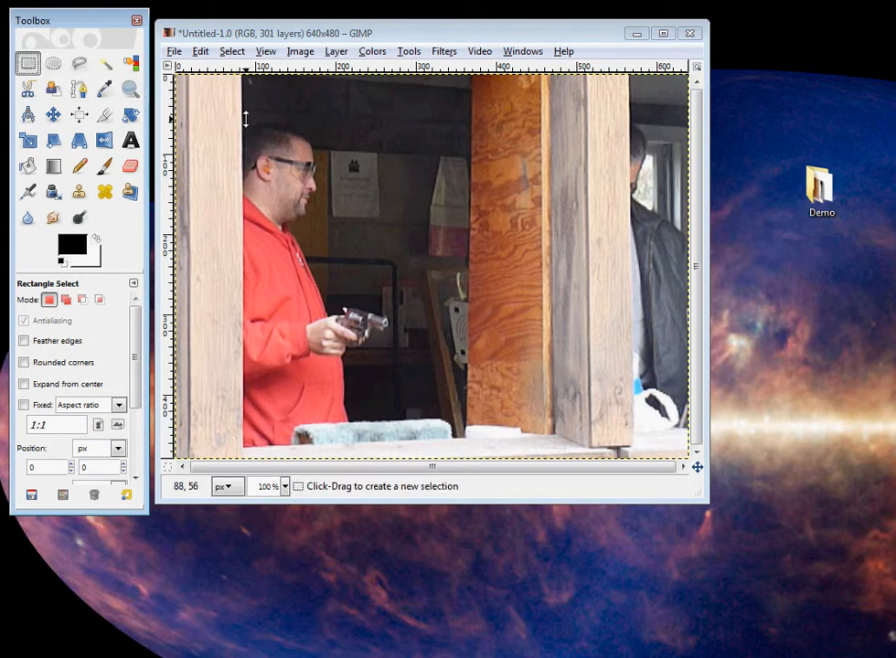
mouse_move(242, 119)
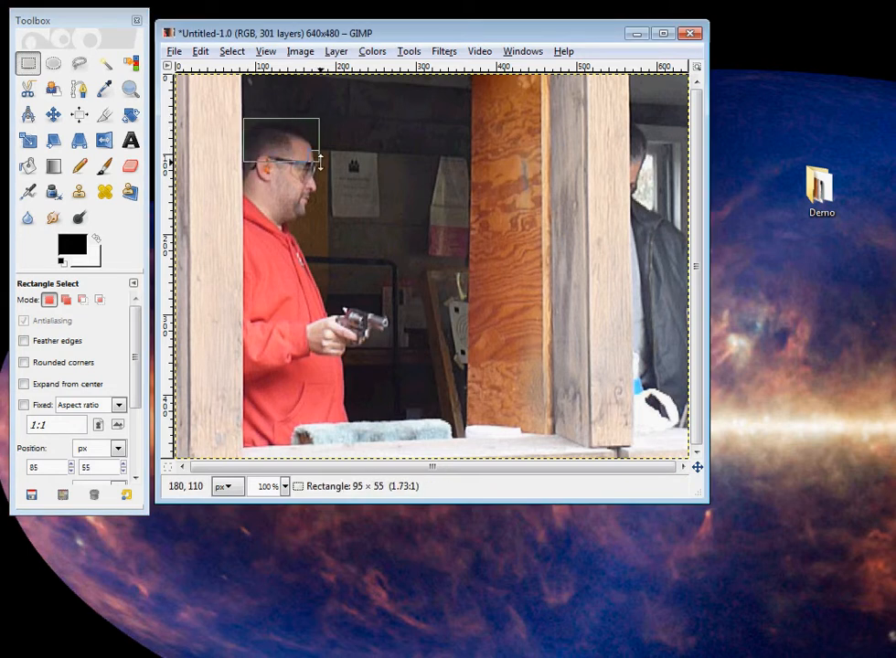
left_click_drag(318, 165, 434, 219)
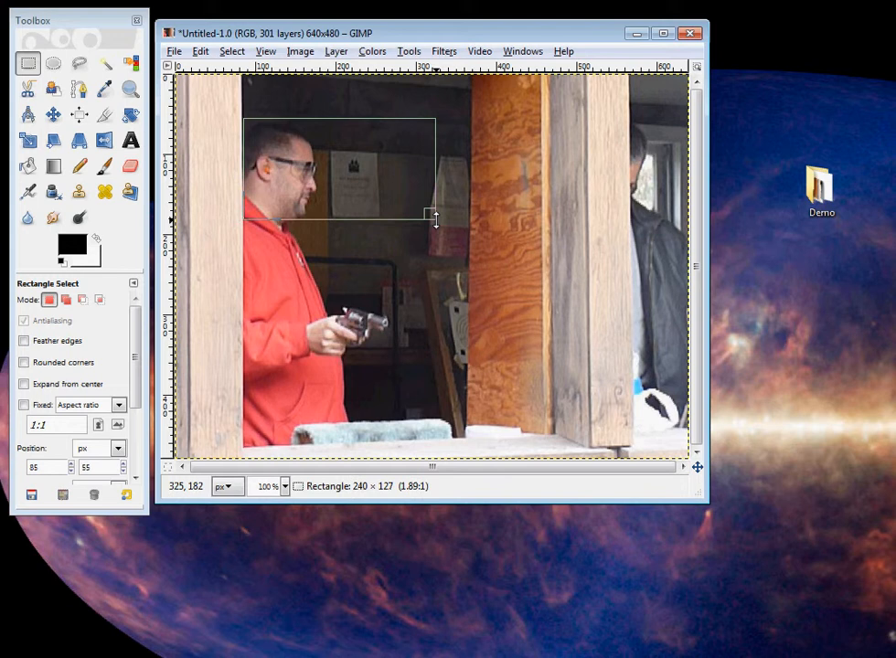
left_click_drag(435, 219, 487, 240)
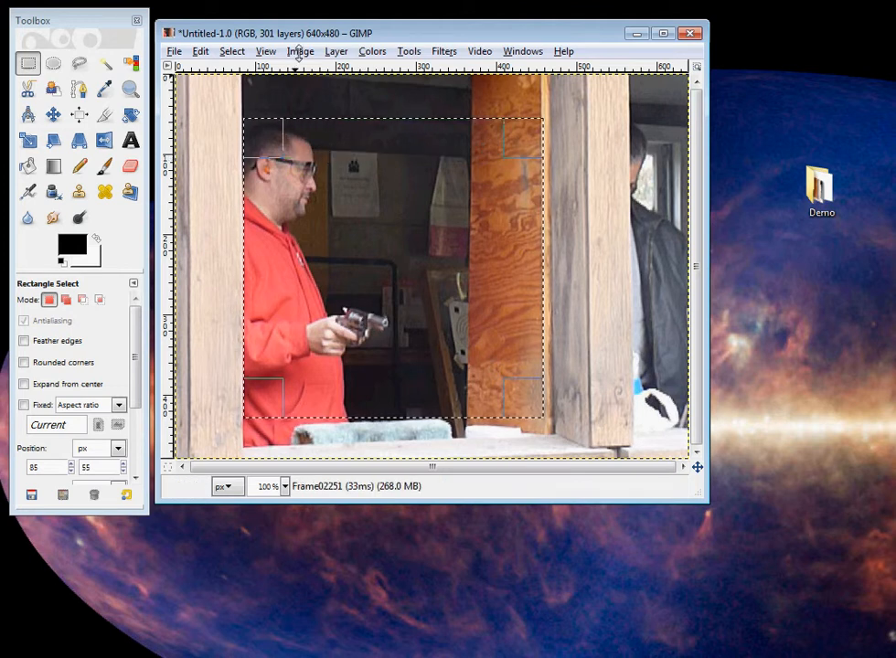
- Crop all 301 layers to the selection with Image > Crop to Selection
left_click(300, 50)
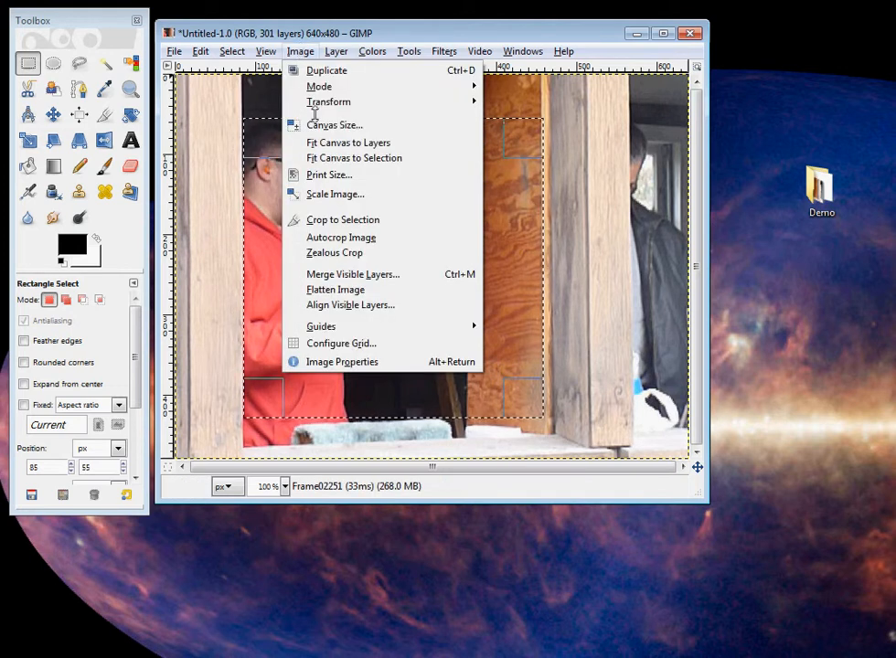
mouse_move(342, 220)
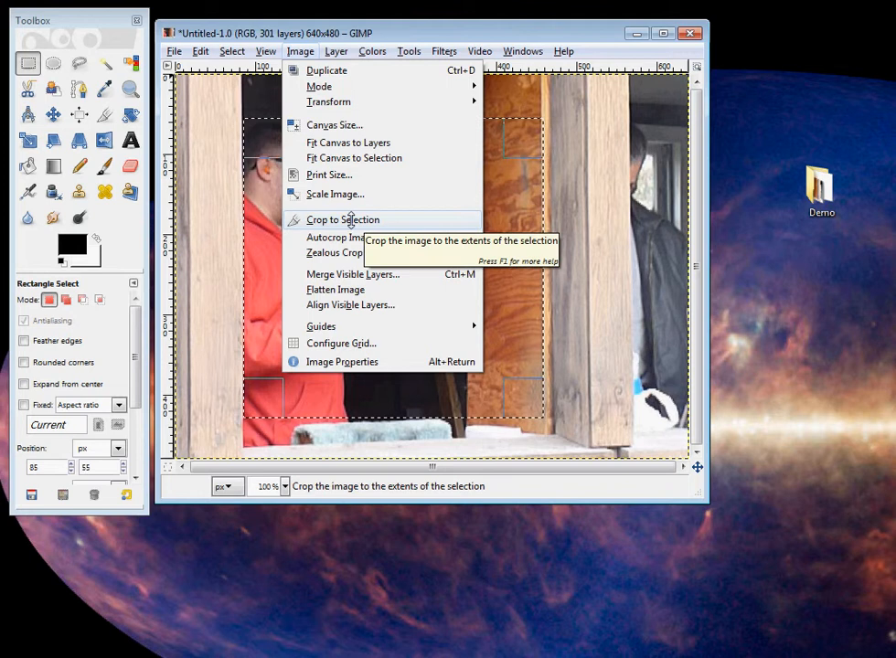
left_click(341, 219)
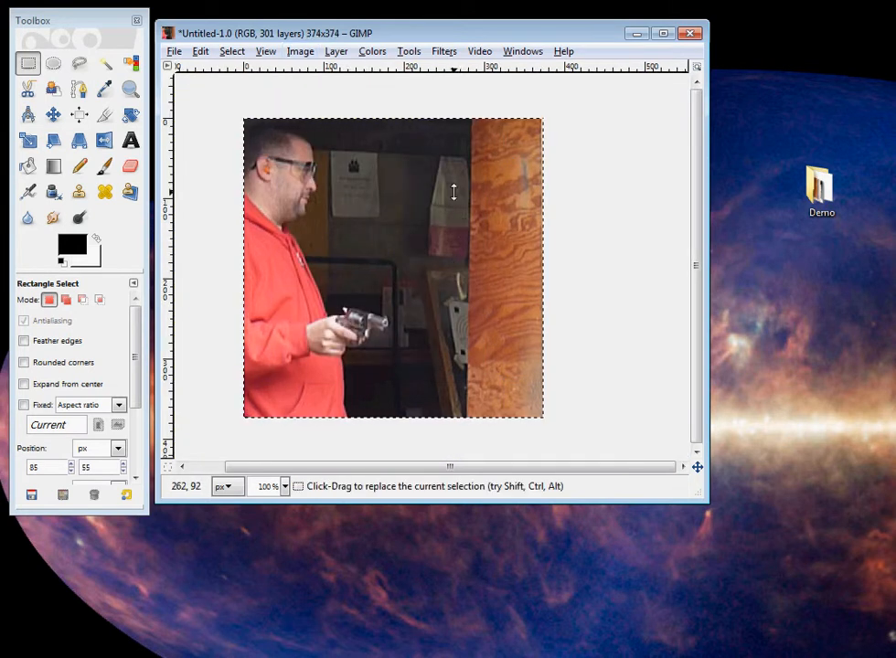
mouse_move(314, 229)
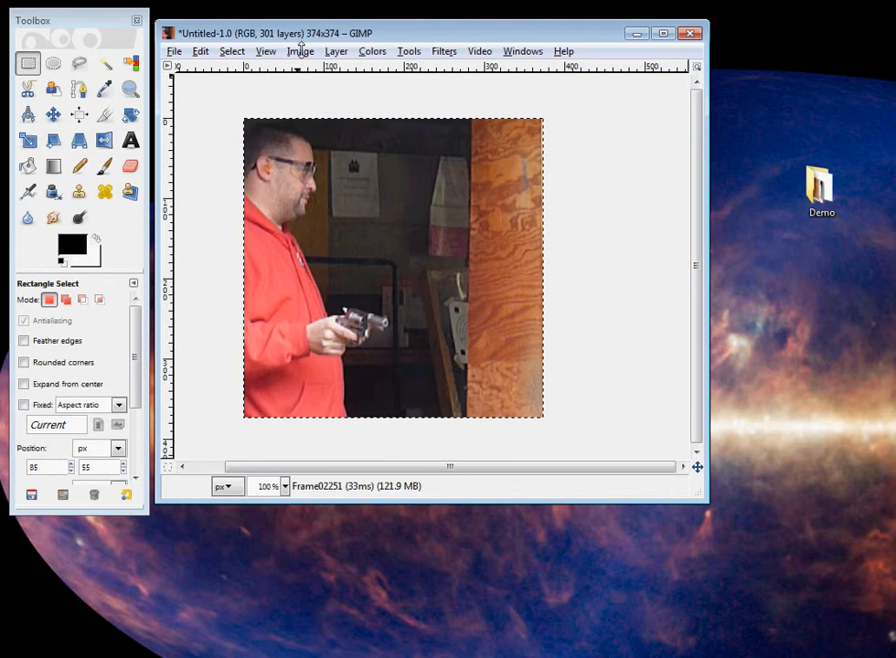
- Scale the 374×374 image to 200×200 pixels with the chain linked
left_click(300, 50)
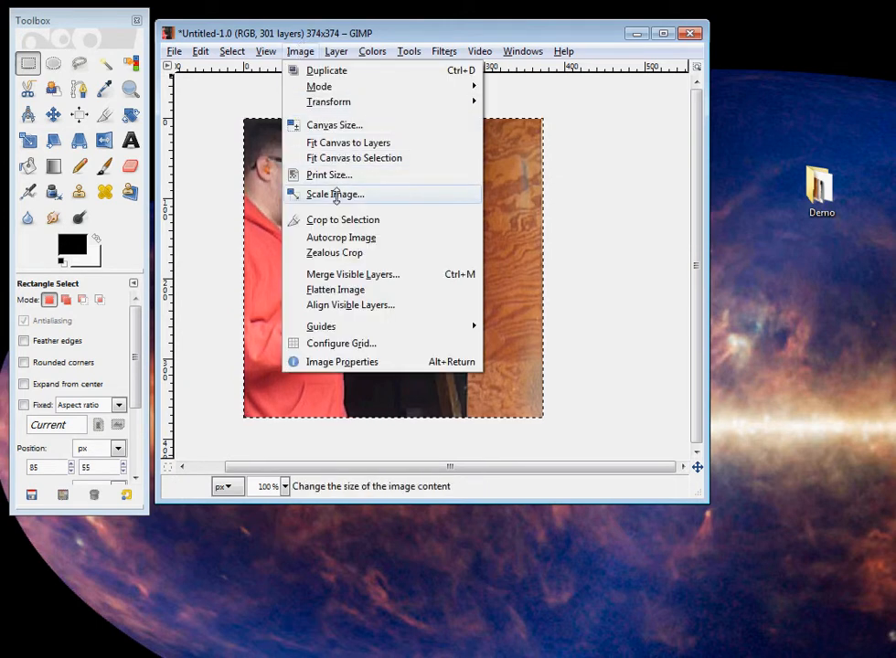
left_click(335, 194)
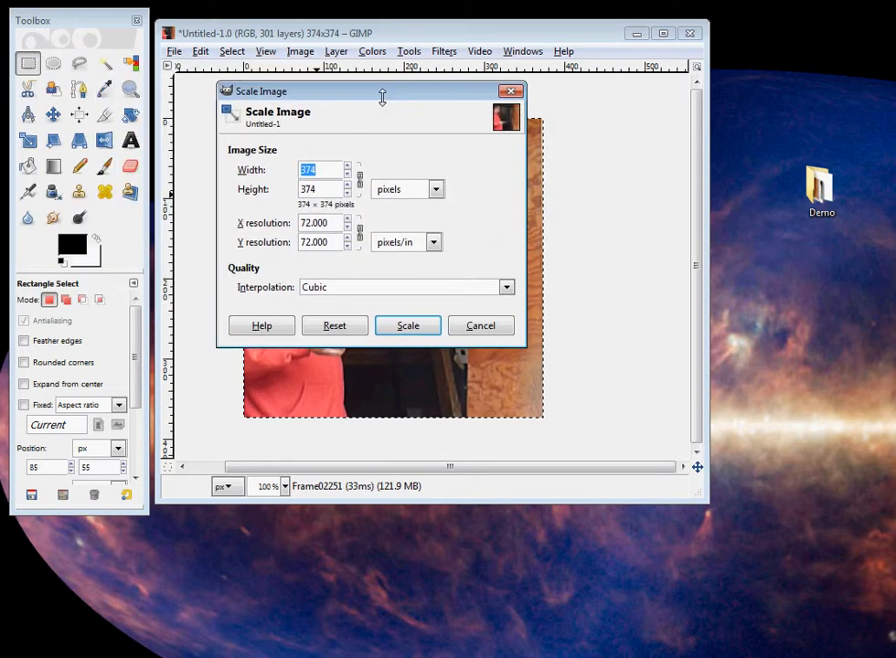
mouse_move(331, 172)
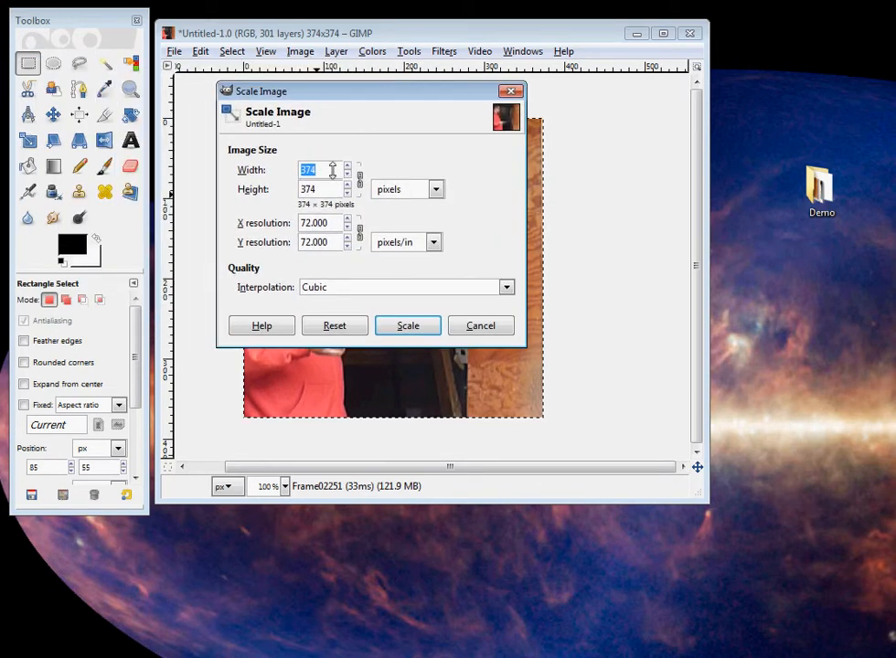
type("200")
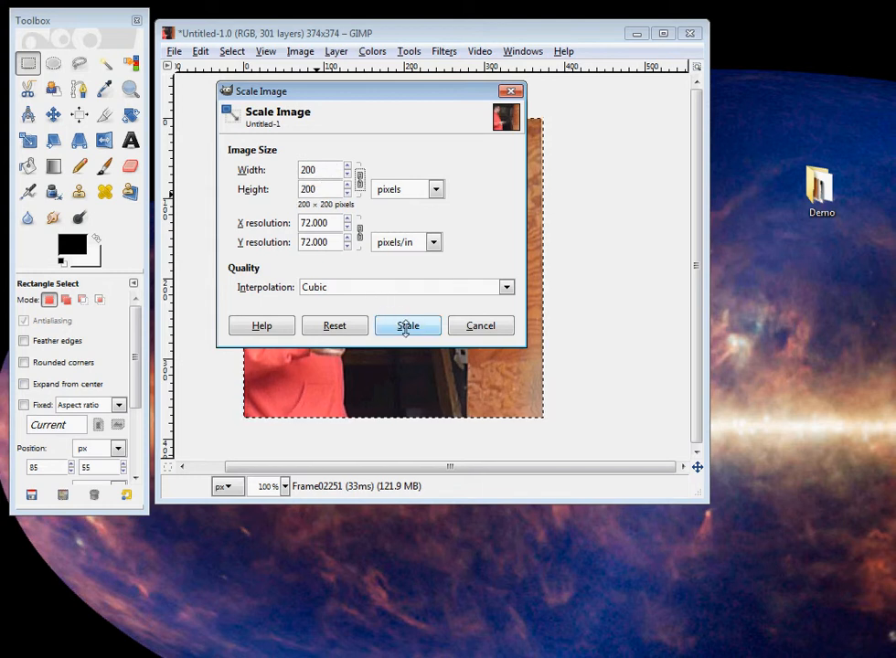
left_click(408, 326)
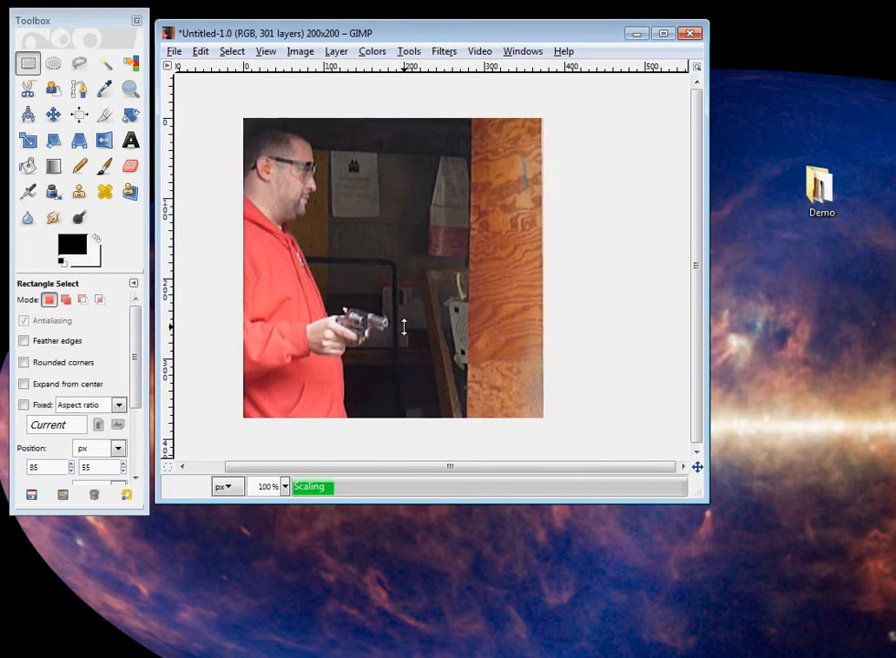
left_click_drag(243, 119, 403, 281)
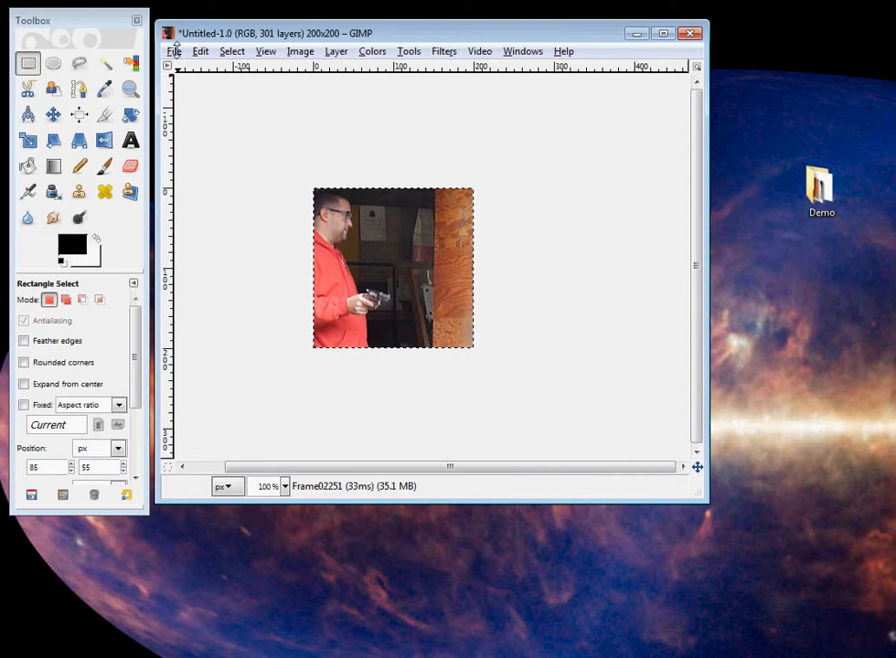
- Use Save As to target the Desktop with the filename DEMO1.gif
left_click(174, 51)
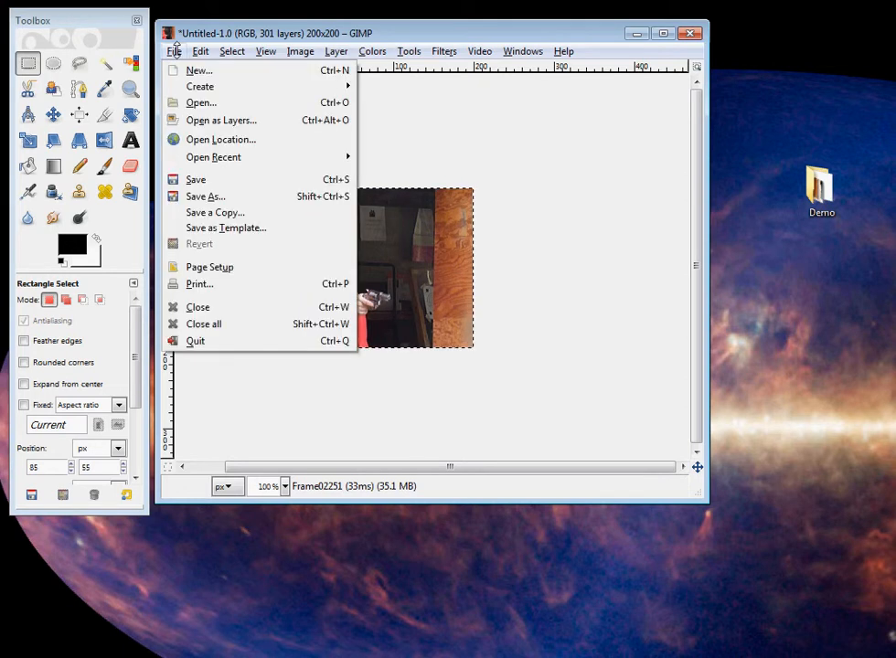
mouse_move(205, 196)
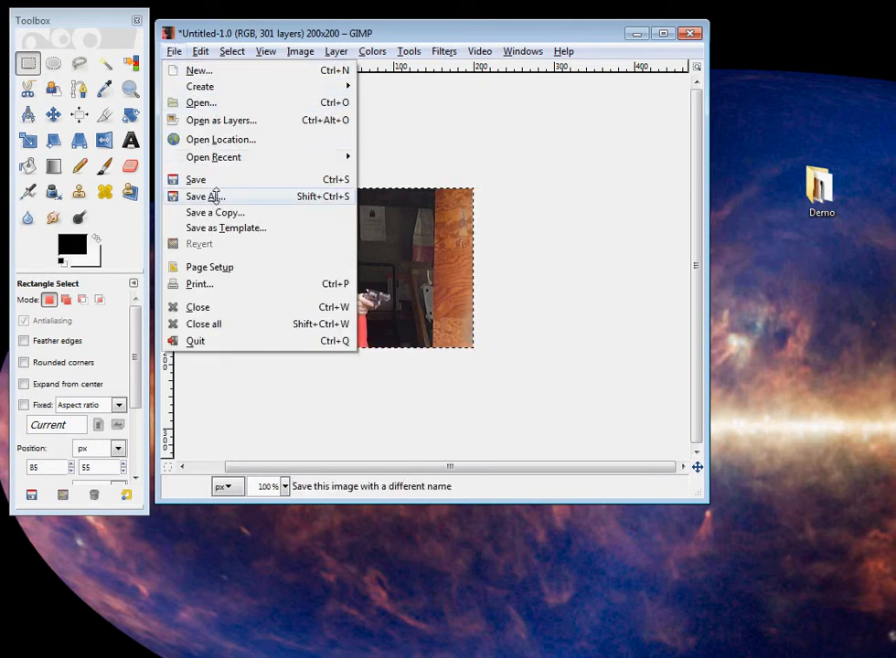
left_click(204, 196)
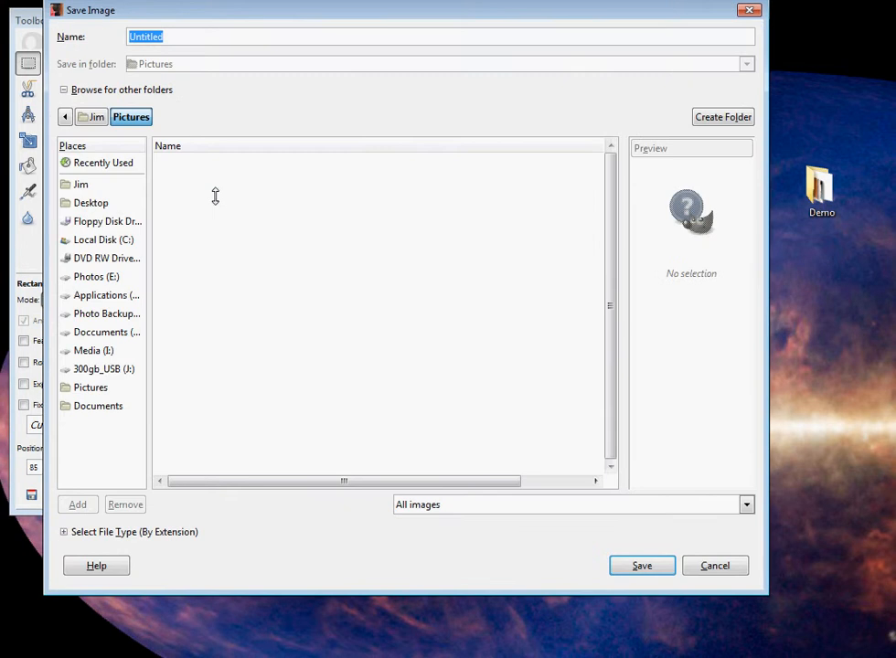
left_click(90, 202)
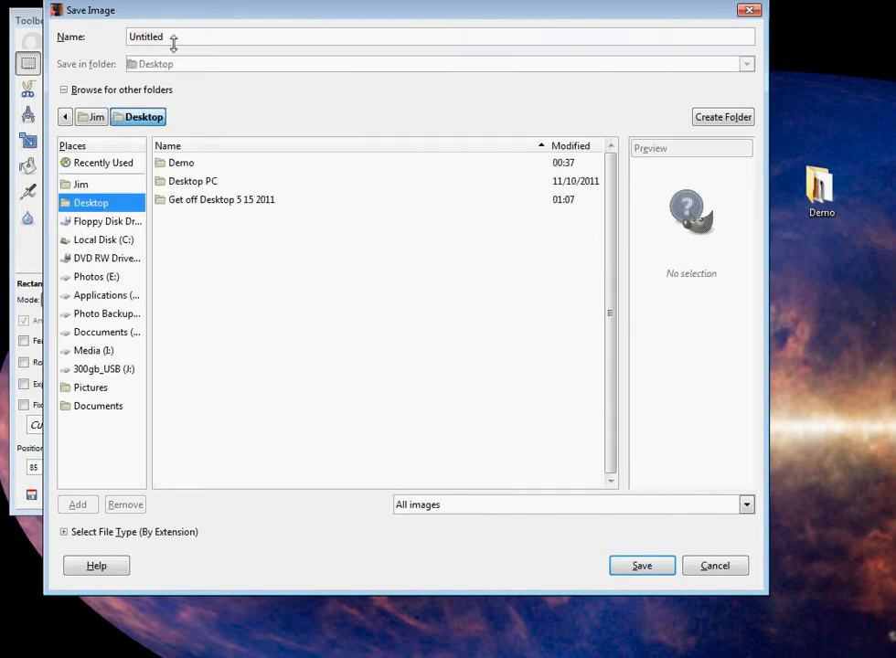
type("DE")
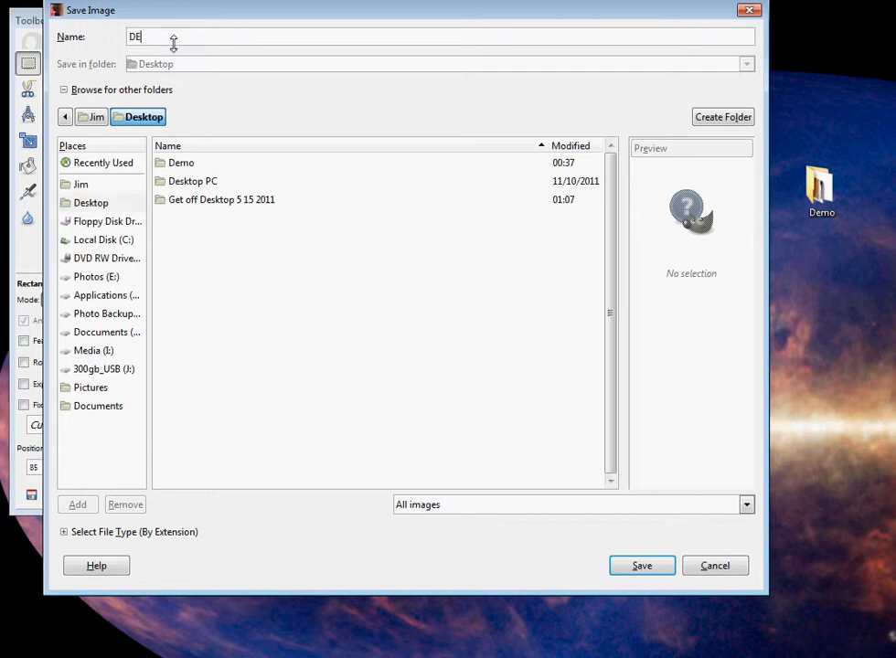
type("MO")
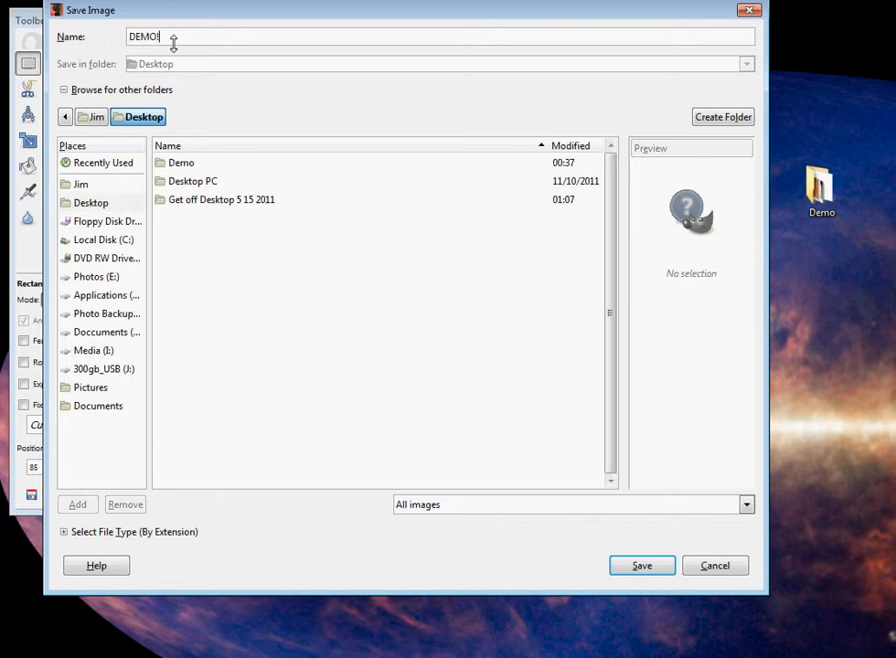
type("1.")
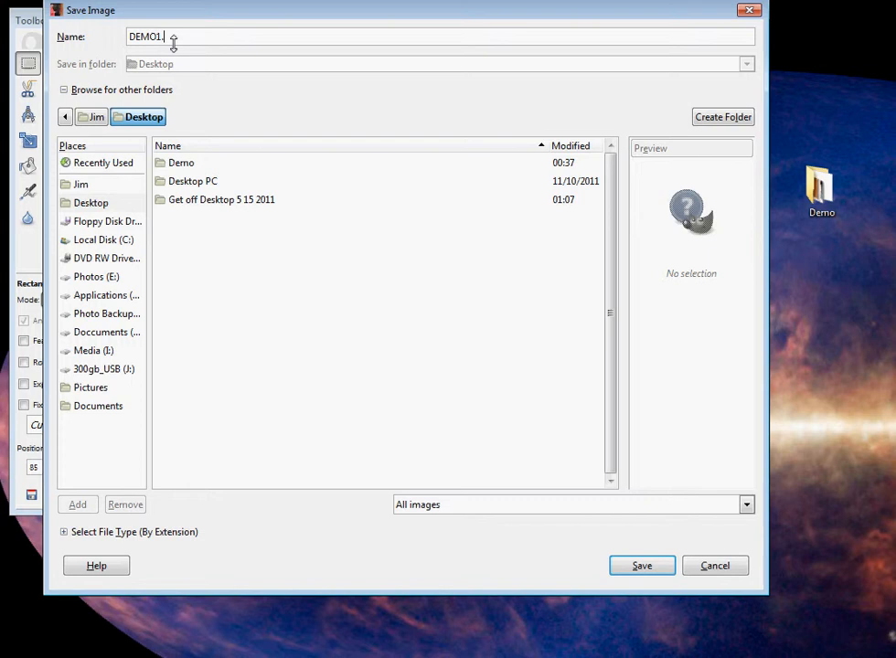
type("gif")
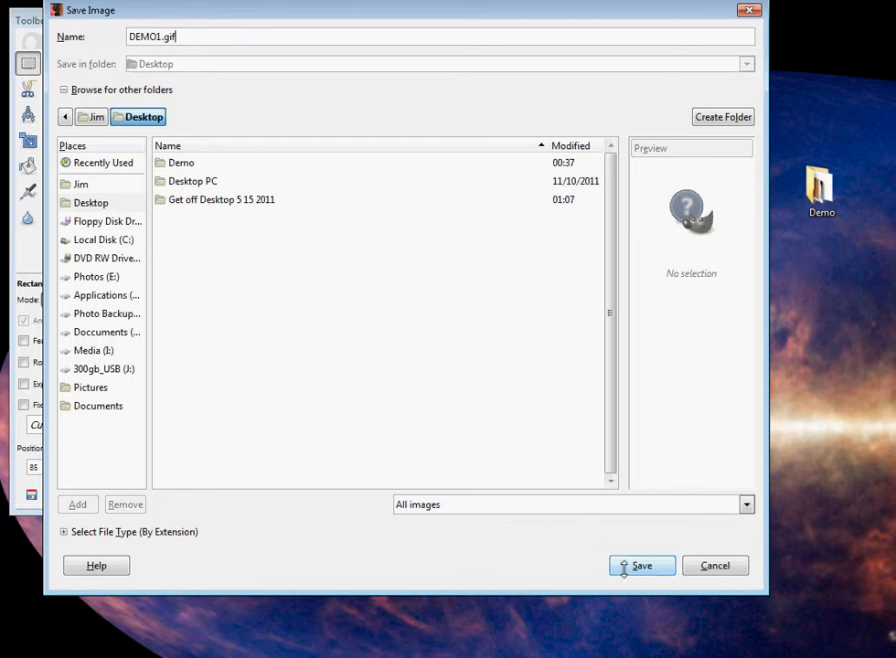
- Export DEMO1.gif with the layers kept as animation frames
left_click(642, 565)
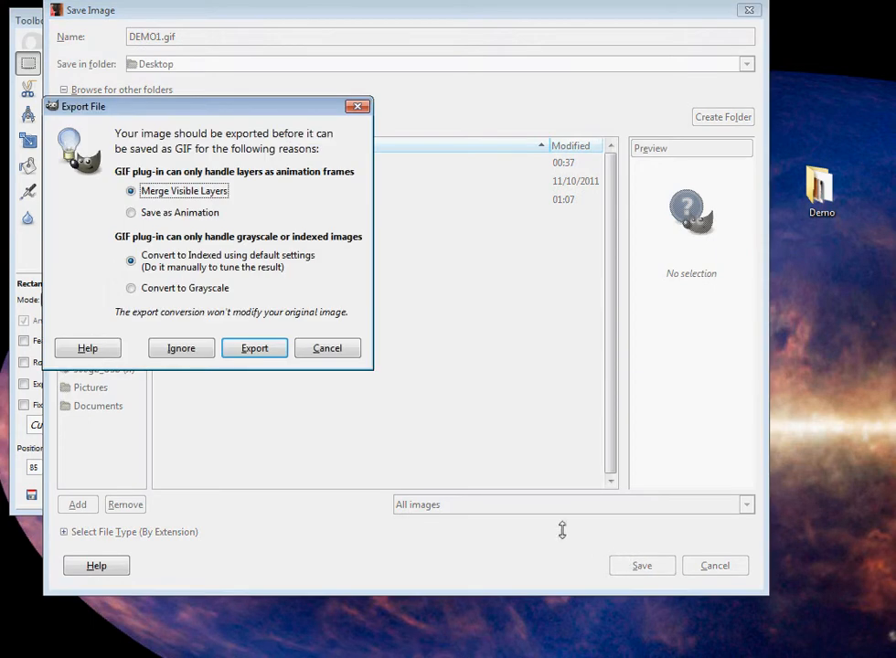
mouse_move(173, 119)
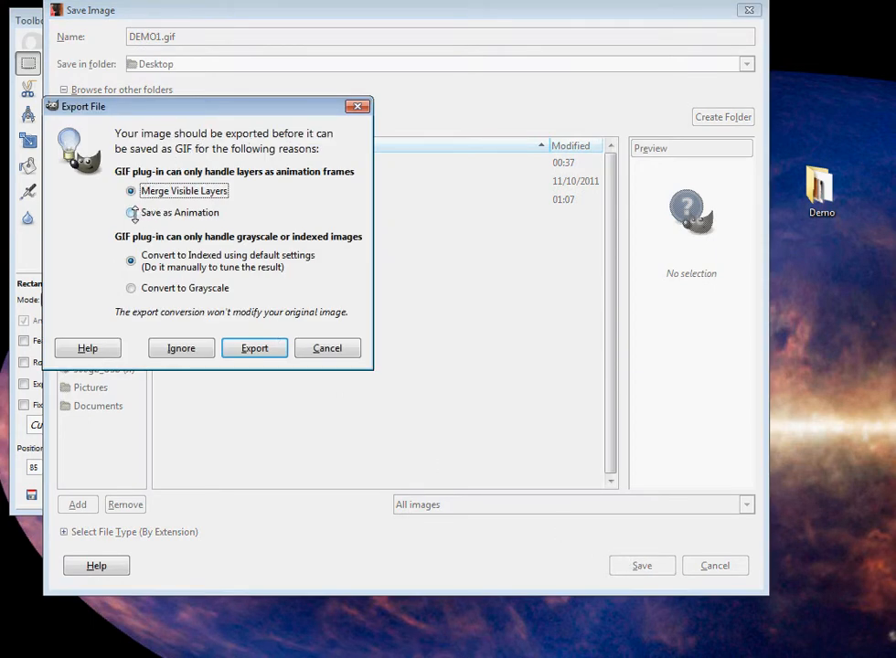
left_click(132, 212)
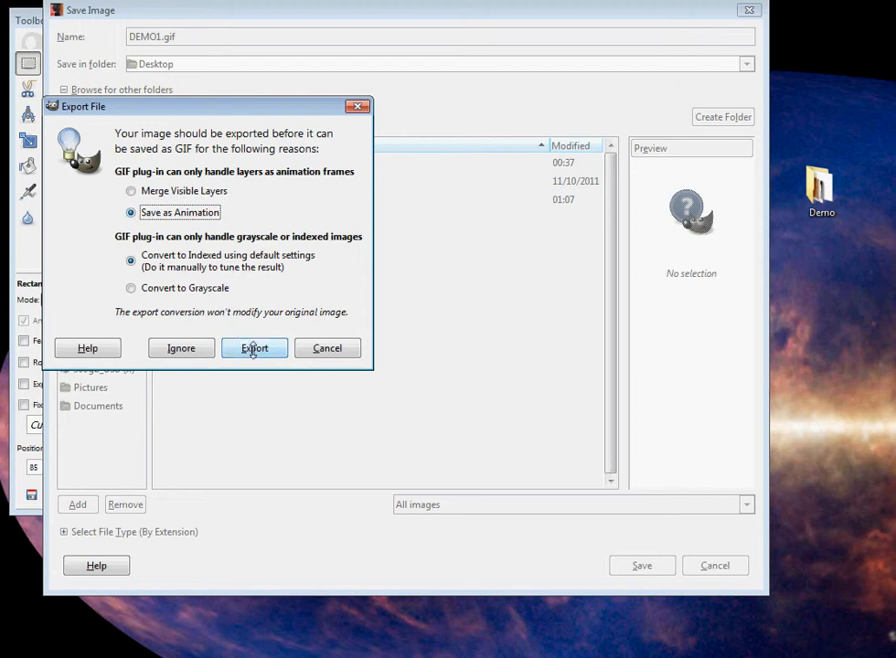
left_click(254, 348)
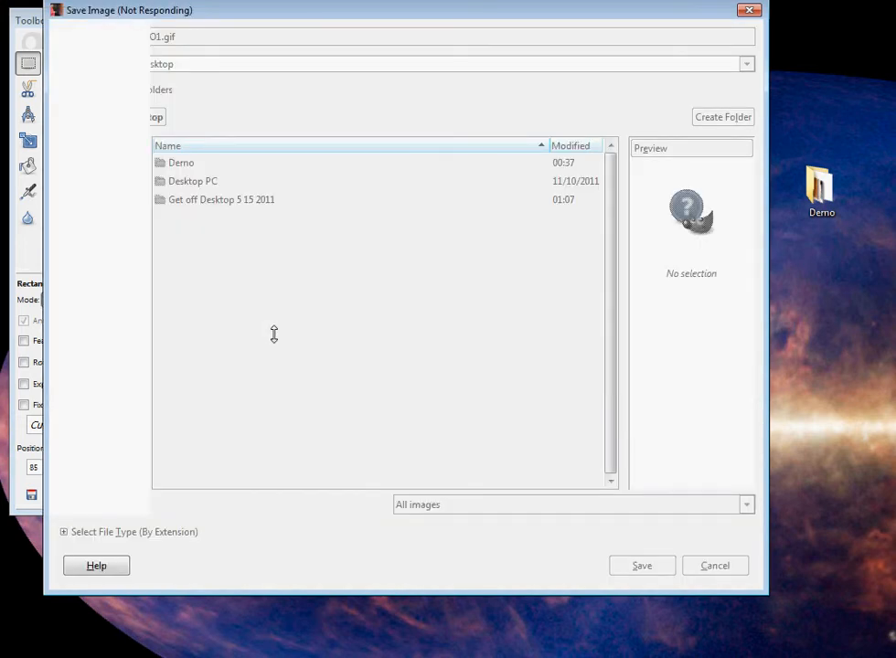
mouse_move(276, 334)
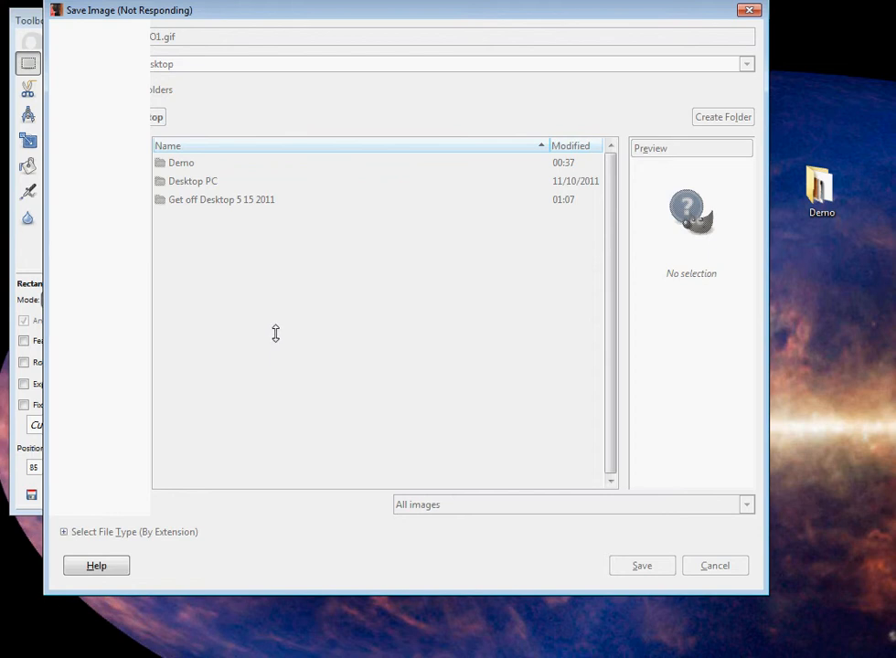
mouse_move(277, 328)
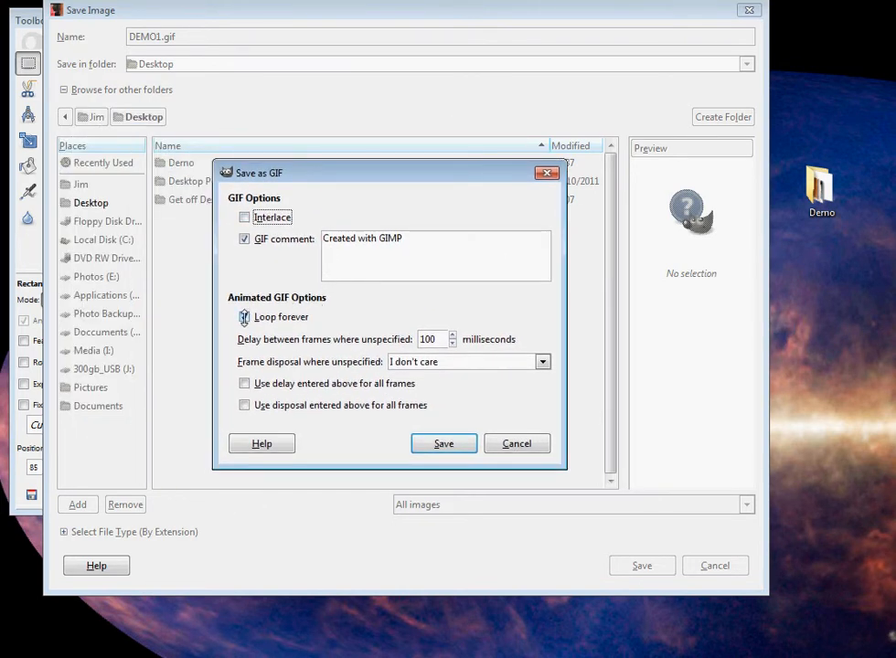
- Enable Loop forever in the GIF options and save DEMO1.gif
left_click(244, 317)
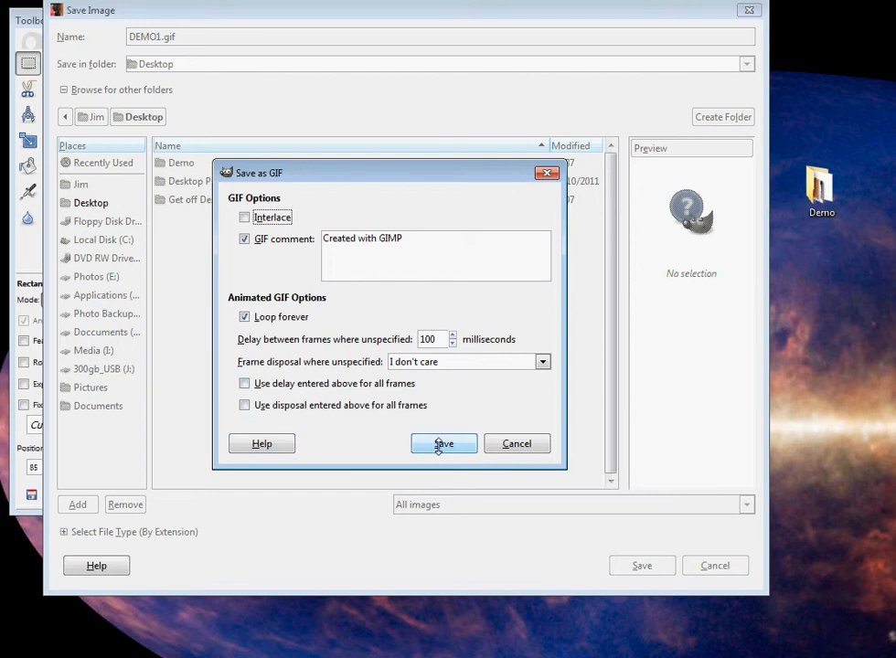
left_click(444, 444)
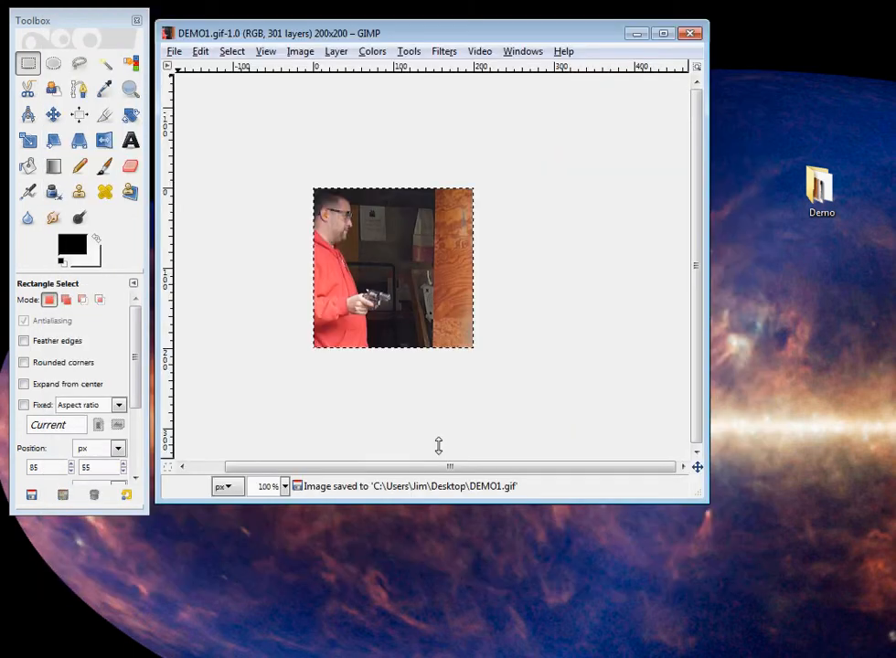
mouse_move(519, 201)
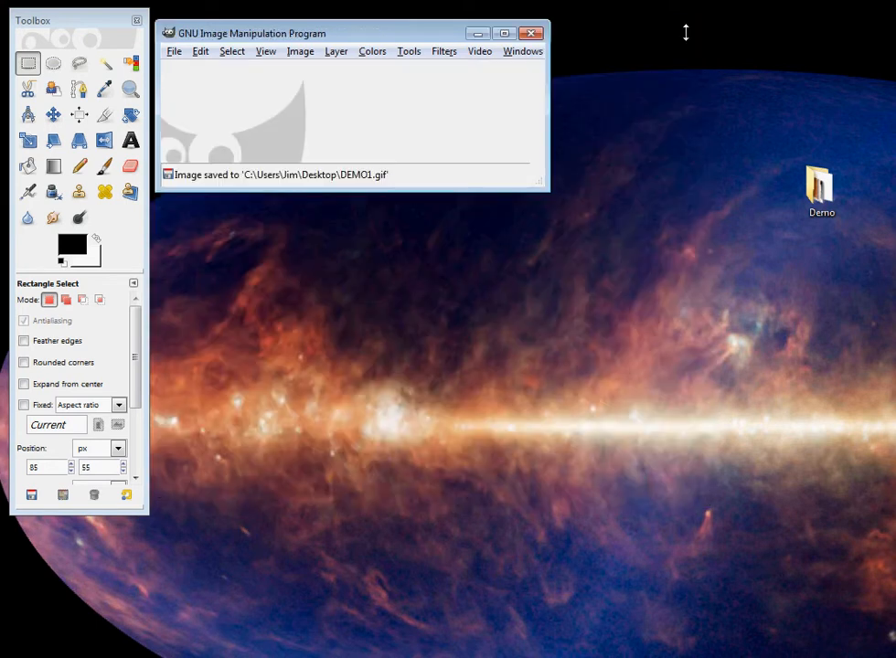
- Clear GIMP off the desktop and open DEMO1.gif in IrfanView
left_click(531, 33)
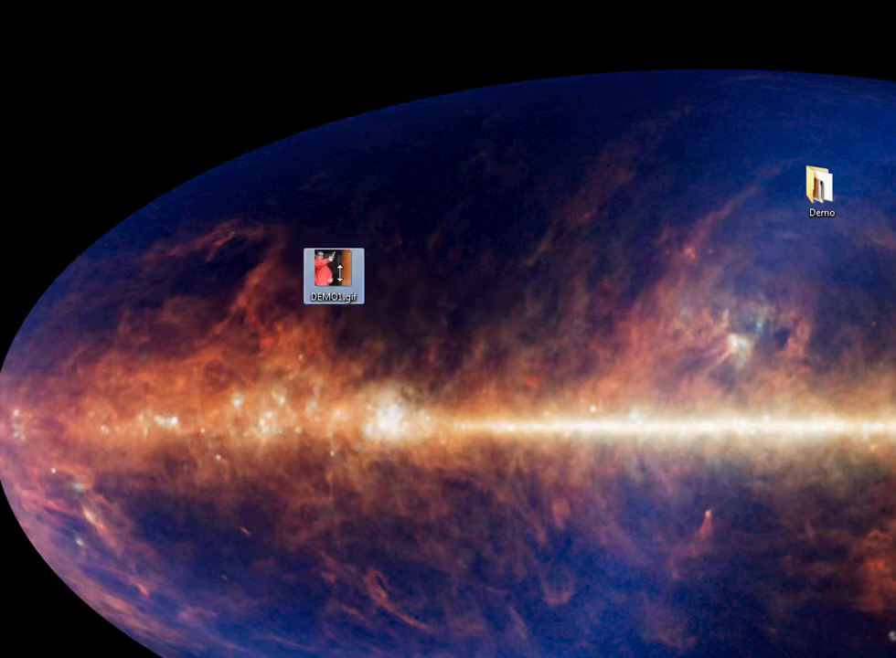
double_click(334, 266)
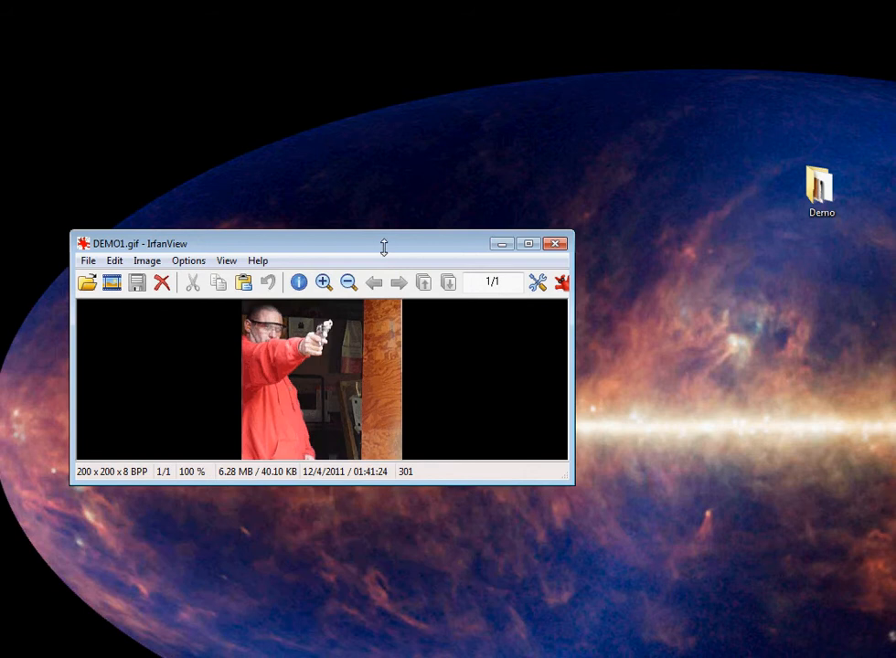